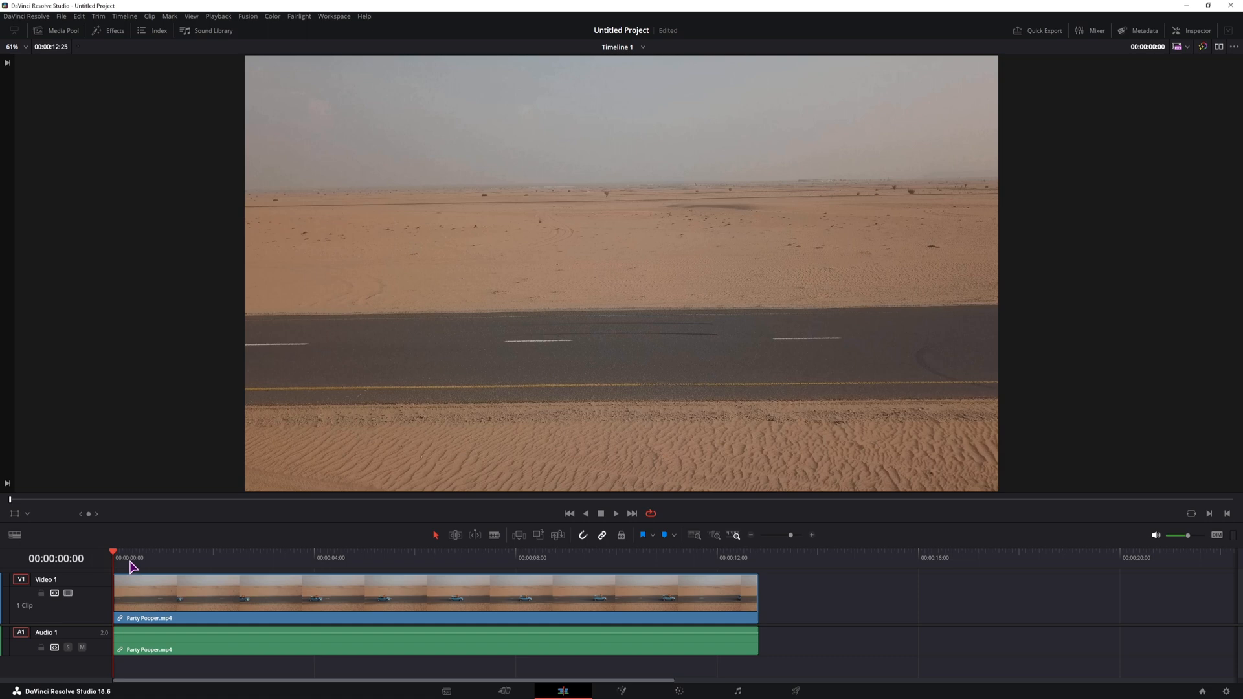
# Confirm the 30 fps timeline and set Deliver render format to PNG at 30 fps.
pyautogui.click(146, 557)
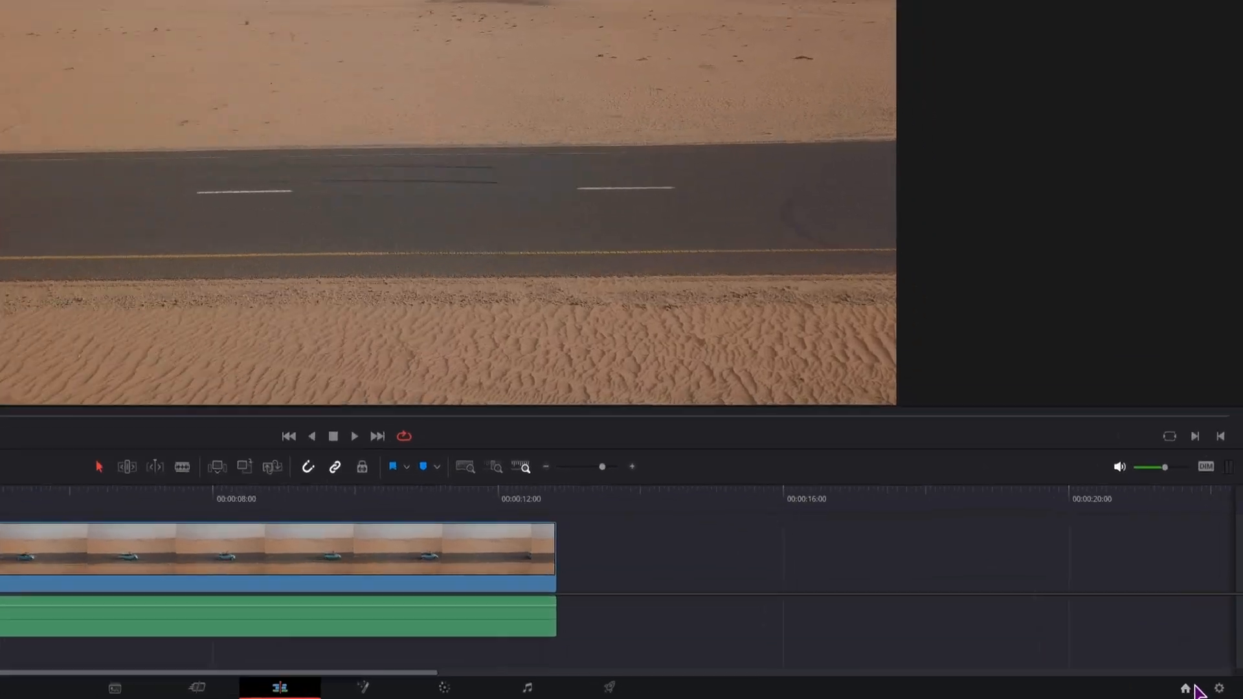
pyautogui.click(1218, 688)
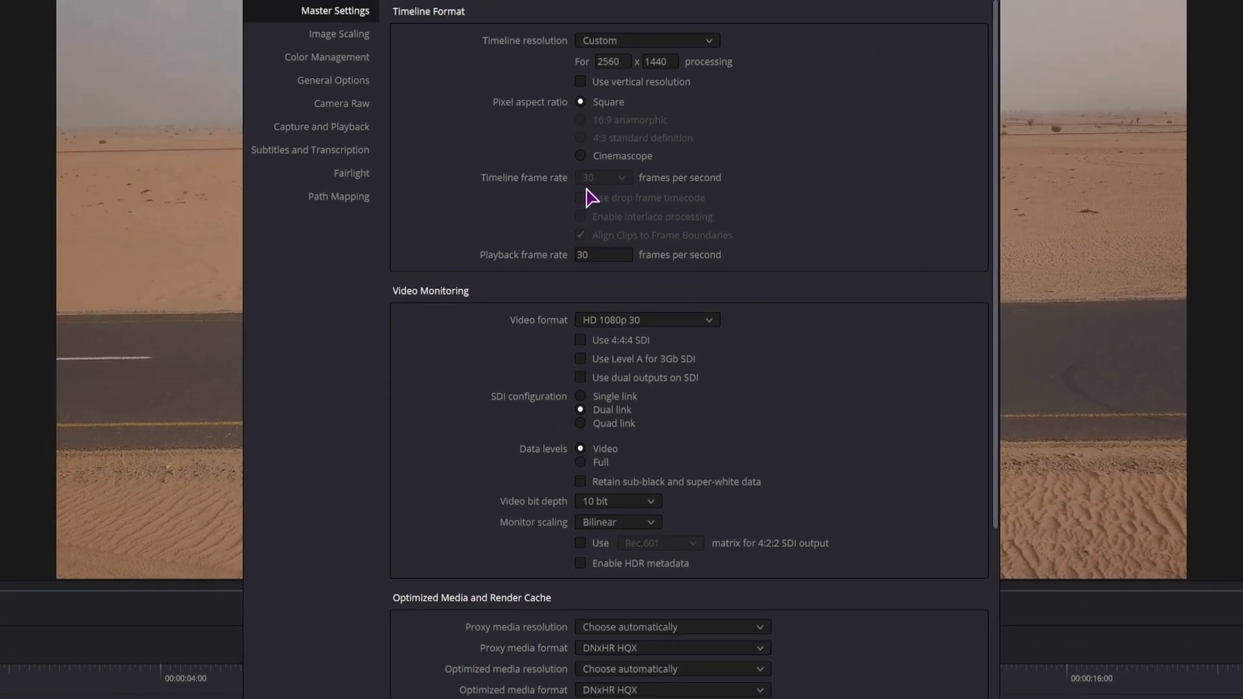
pyautogui.moveTo(628, 193)
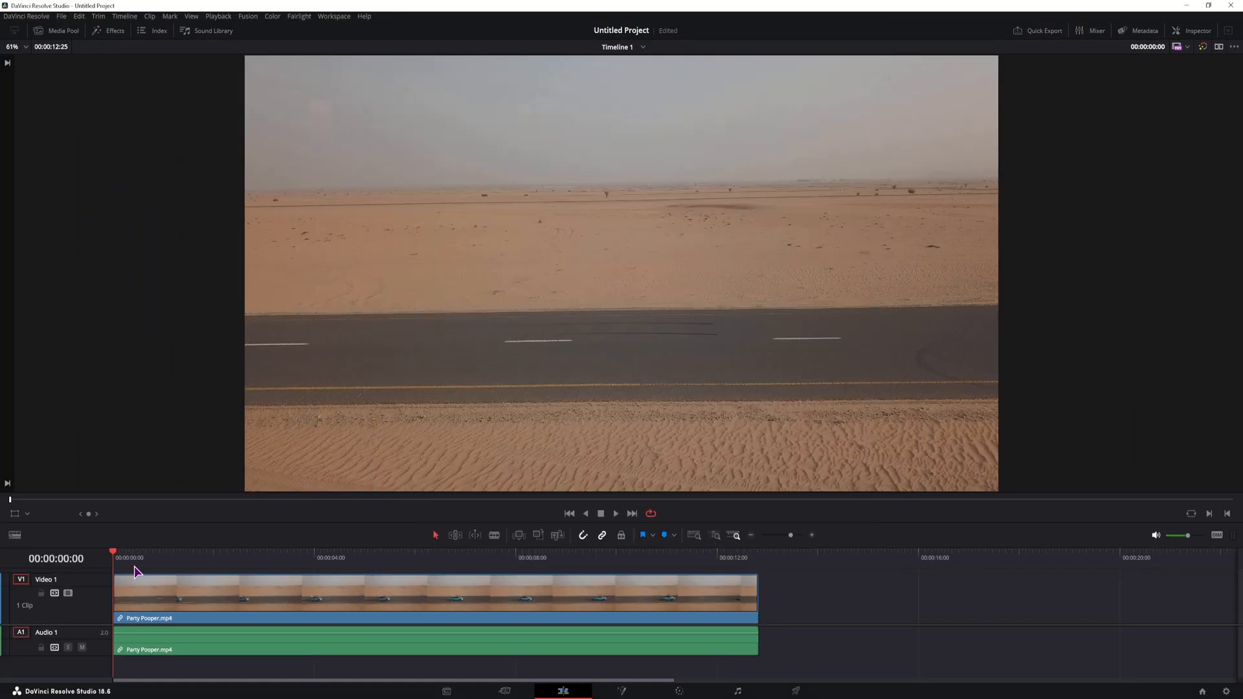
pyautogui.moveTo(555, 622)
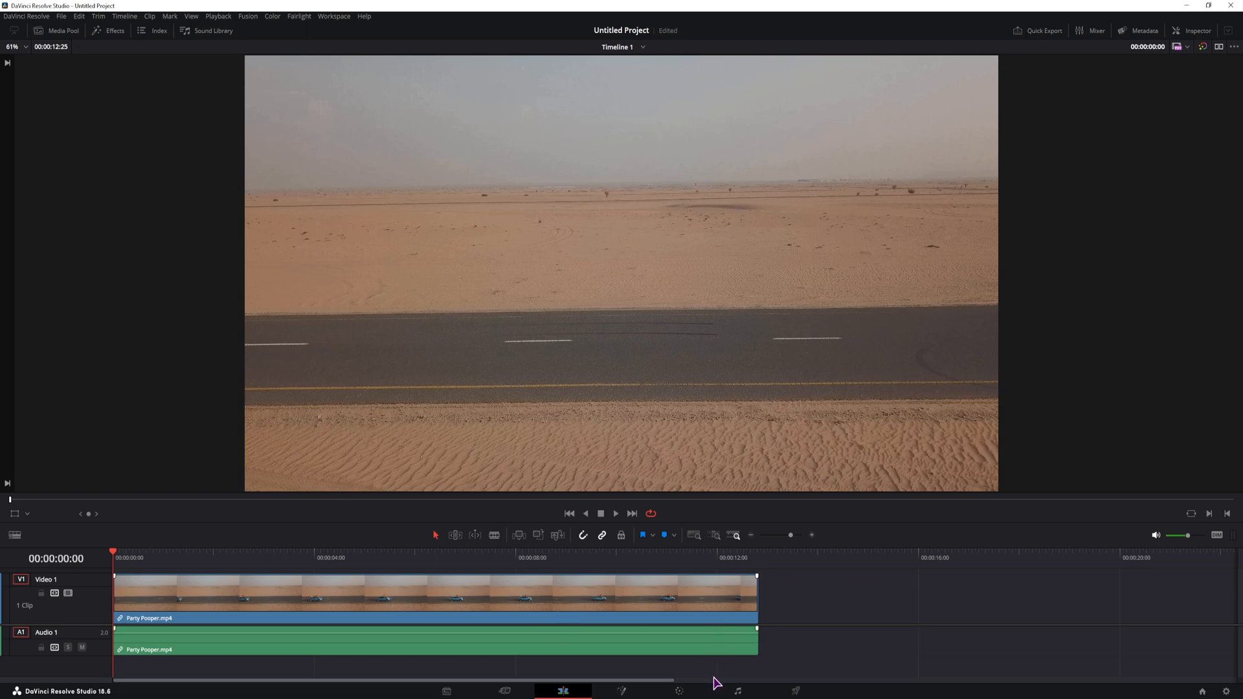
pyautogui.click(795, 692)
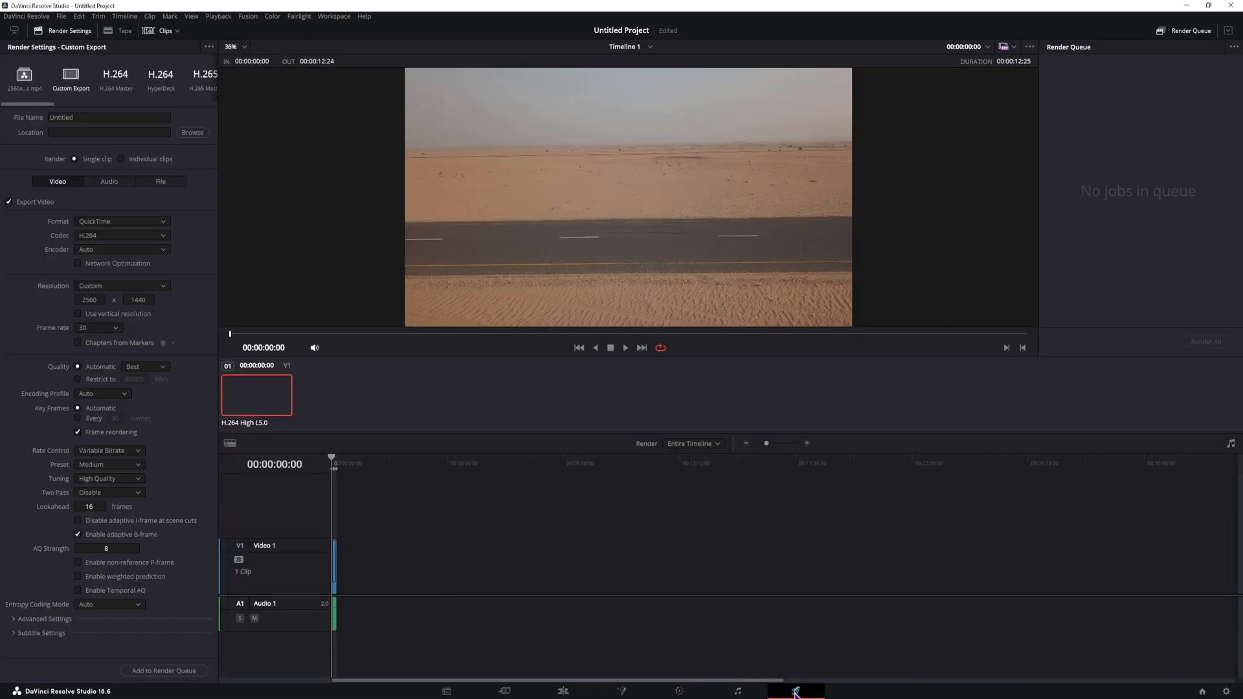
pyautogui.click(121, 221)
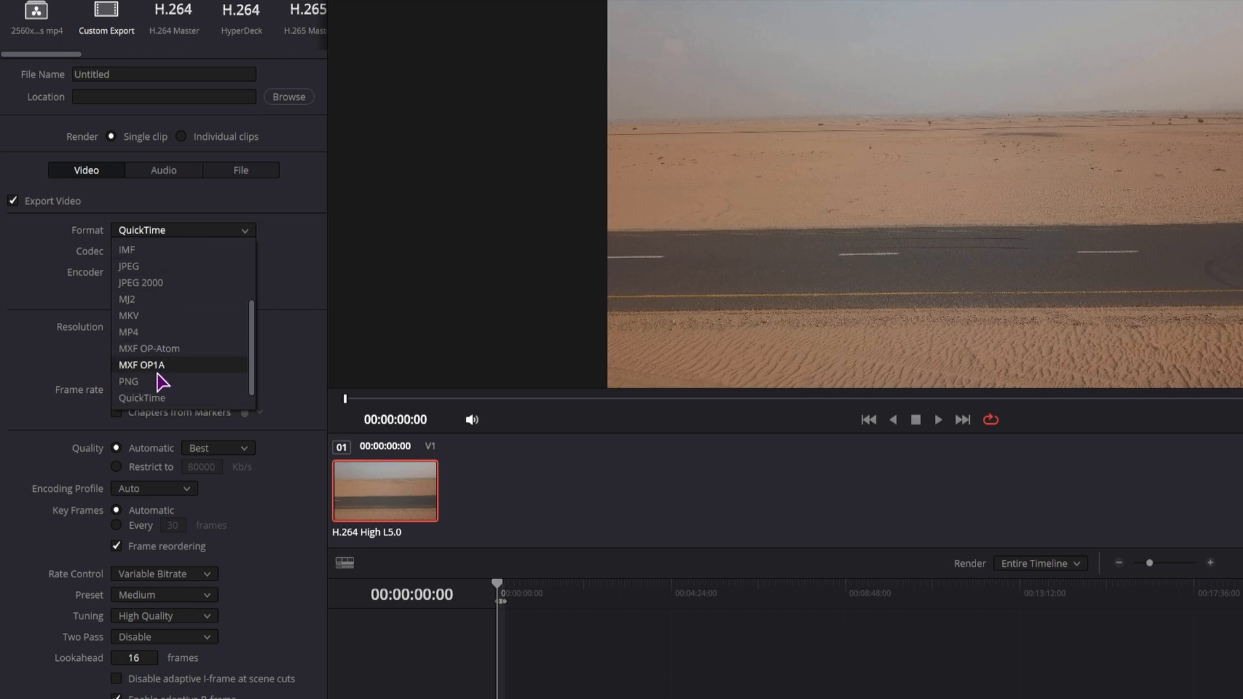
pyautogui.click(128, 381)
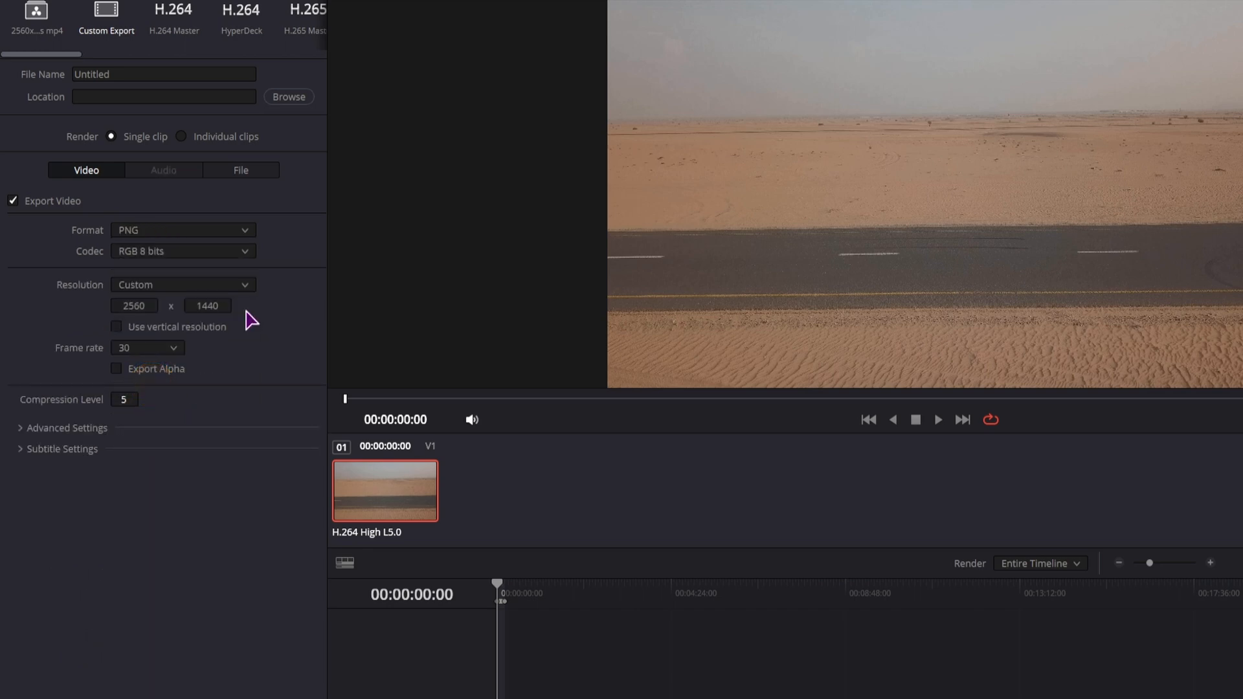
pyautogui.click(147, 347)
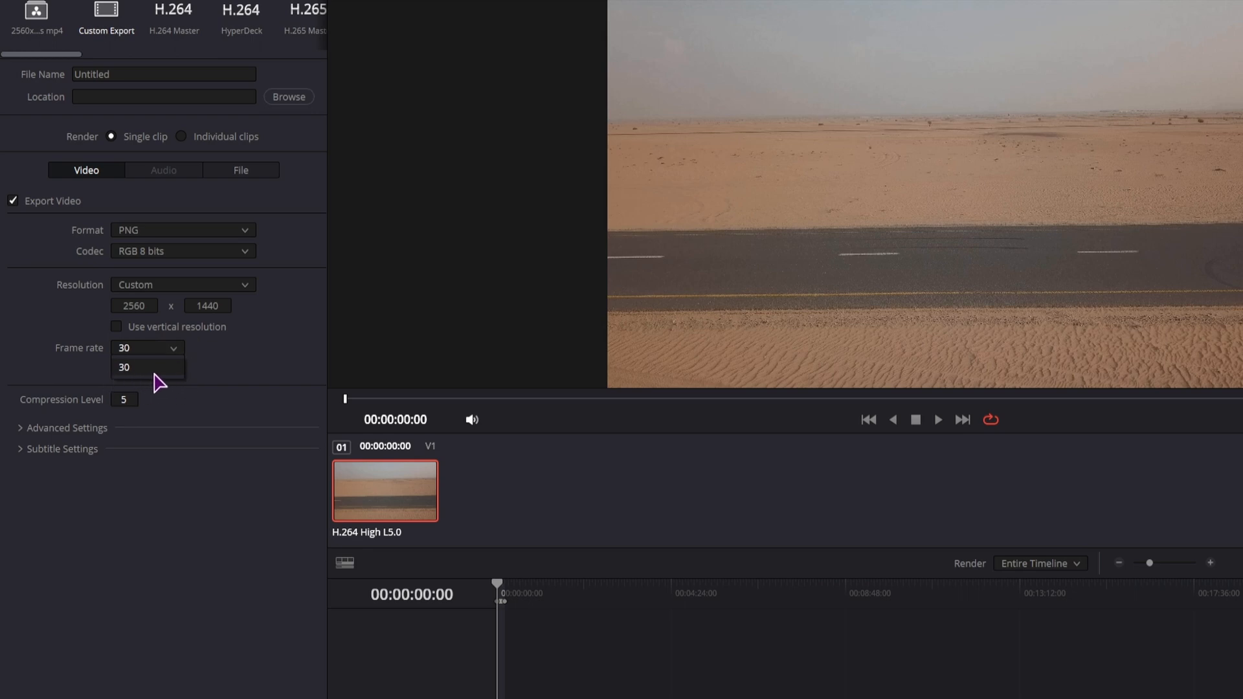
pyautogui.click(123, 367)
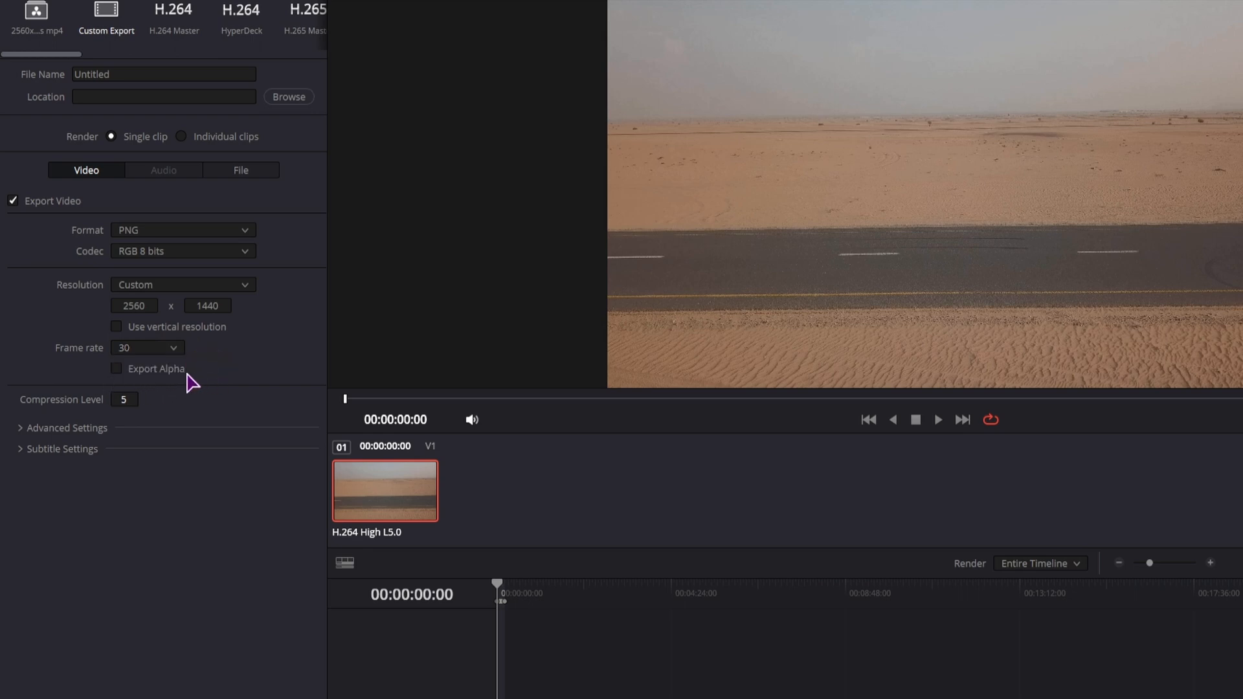
pyautogui.click(116, 368)
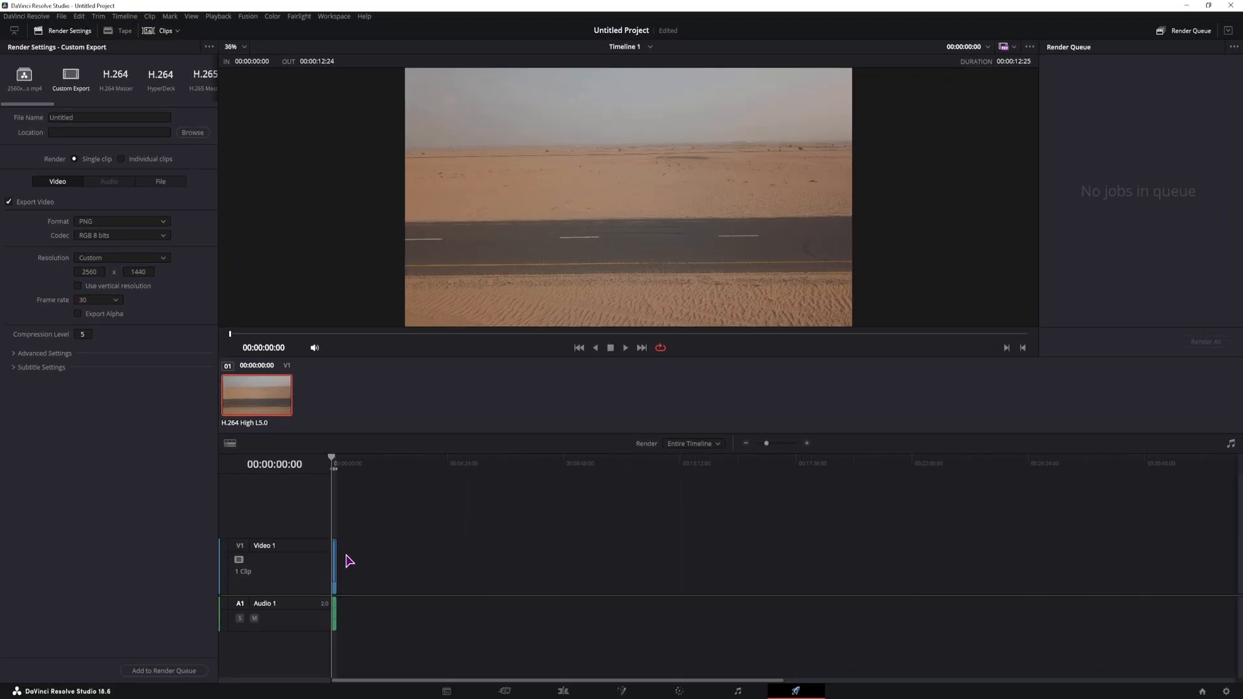
pyautogui.moveTo(499, 609)
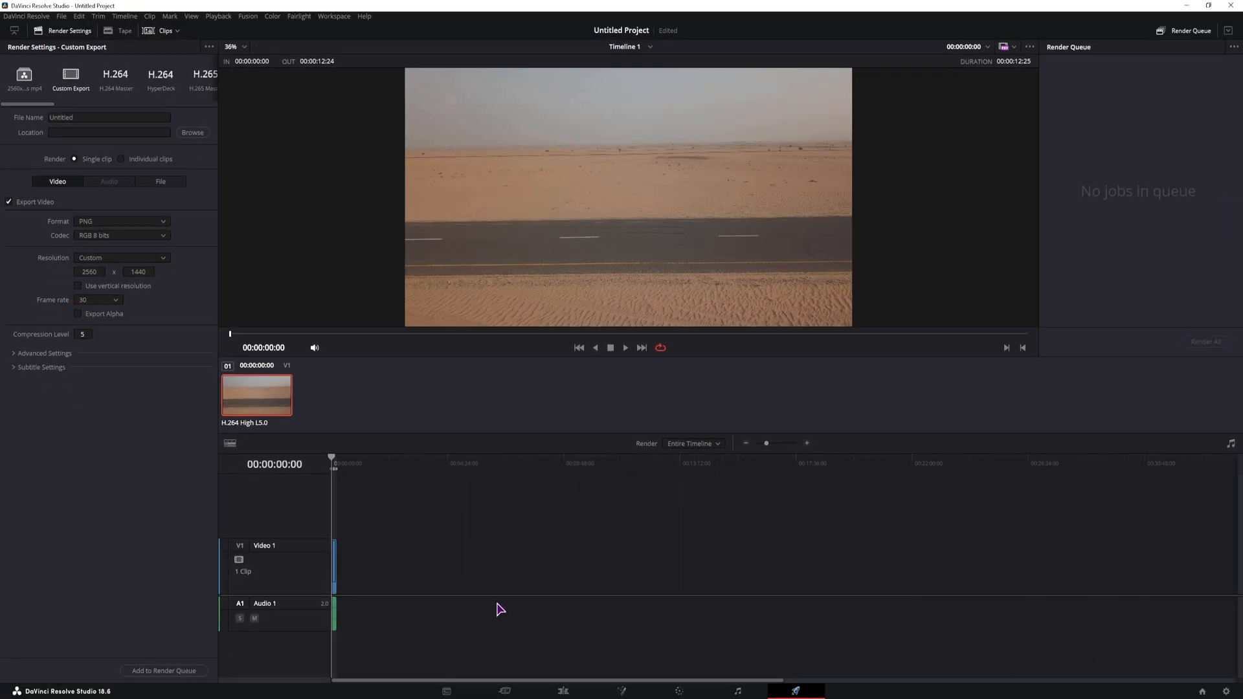
# Mark a 17-frame in/out range around the car's entrance and verify it on Deliver.
pyautogui.click(562, 691)
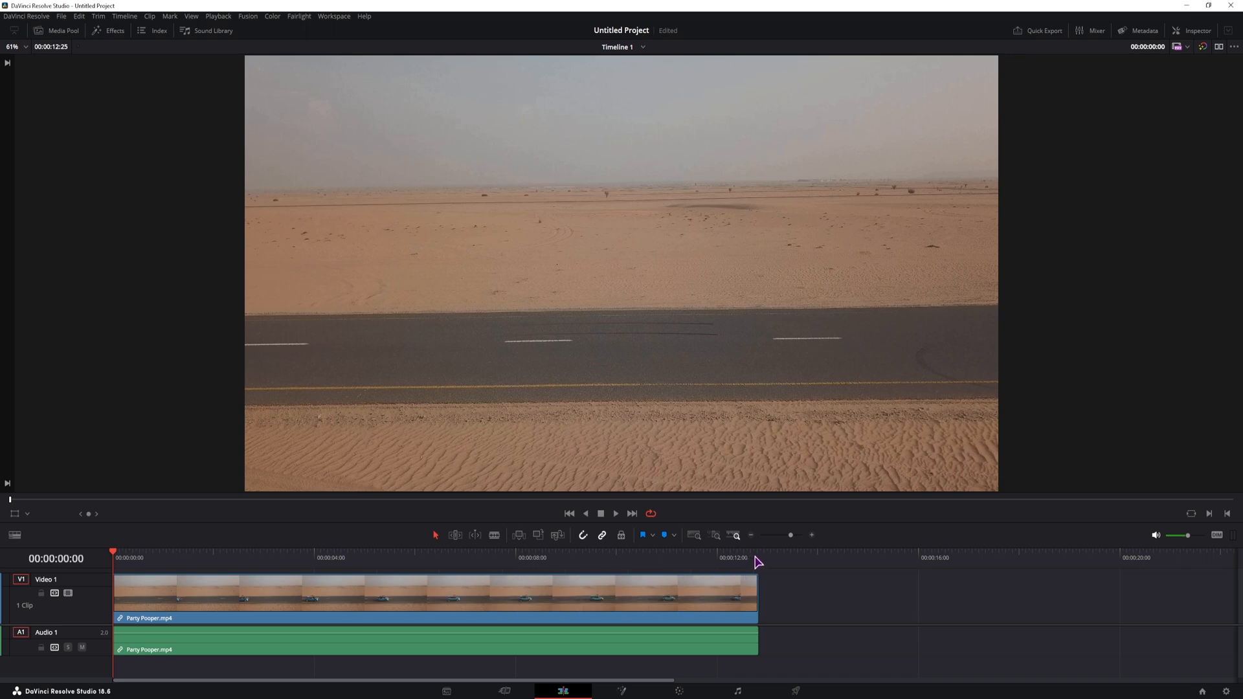
pyautogui.click(758, 557)
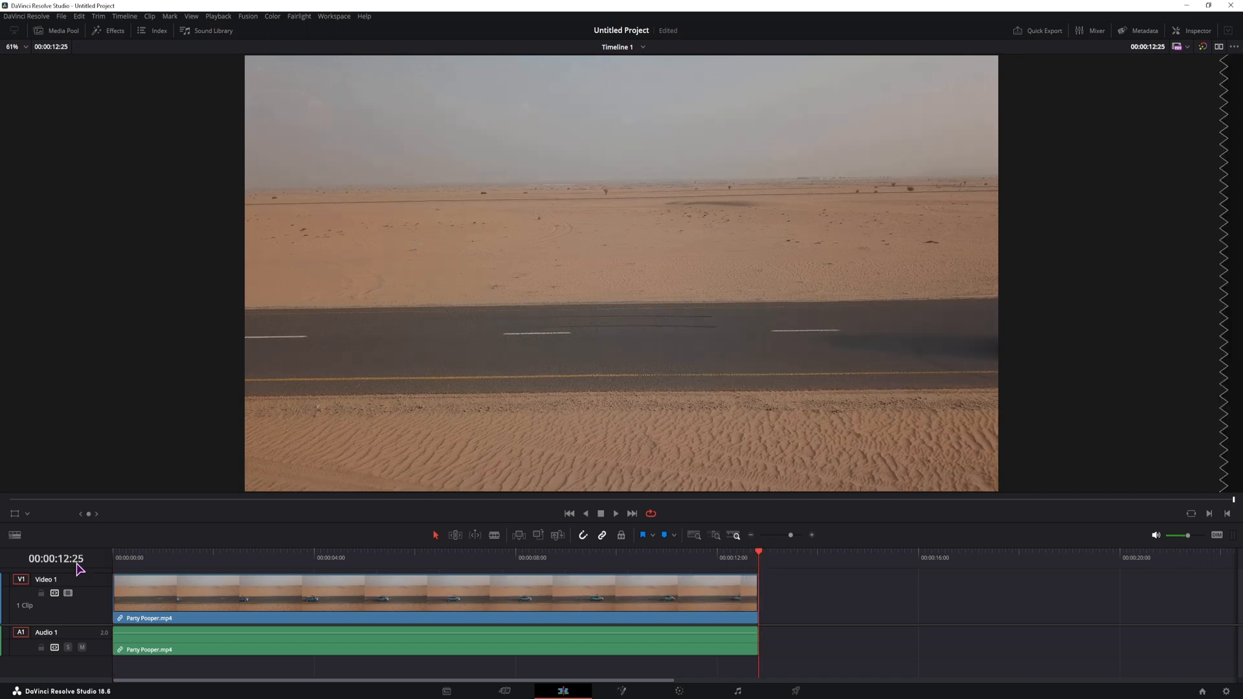
pyautogui.moveTo(83, 572)
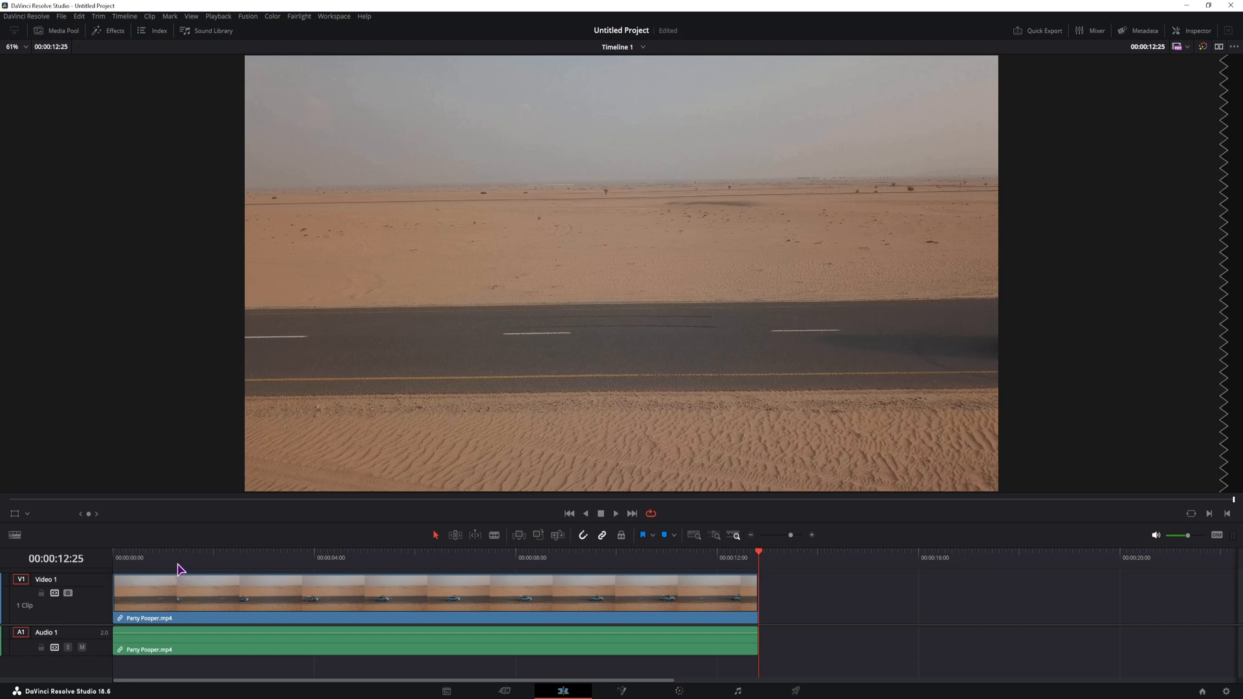
pyautogui.click(177, 558)
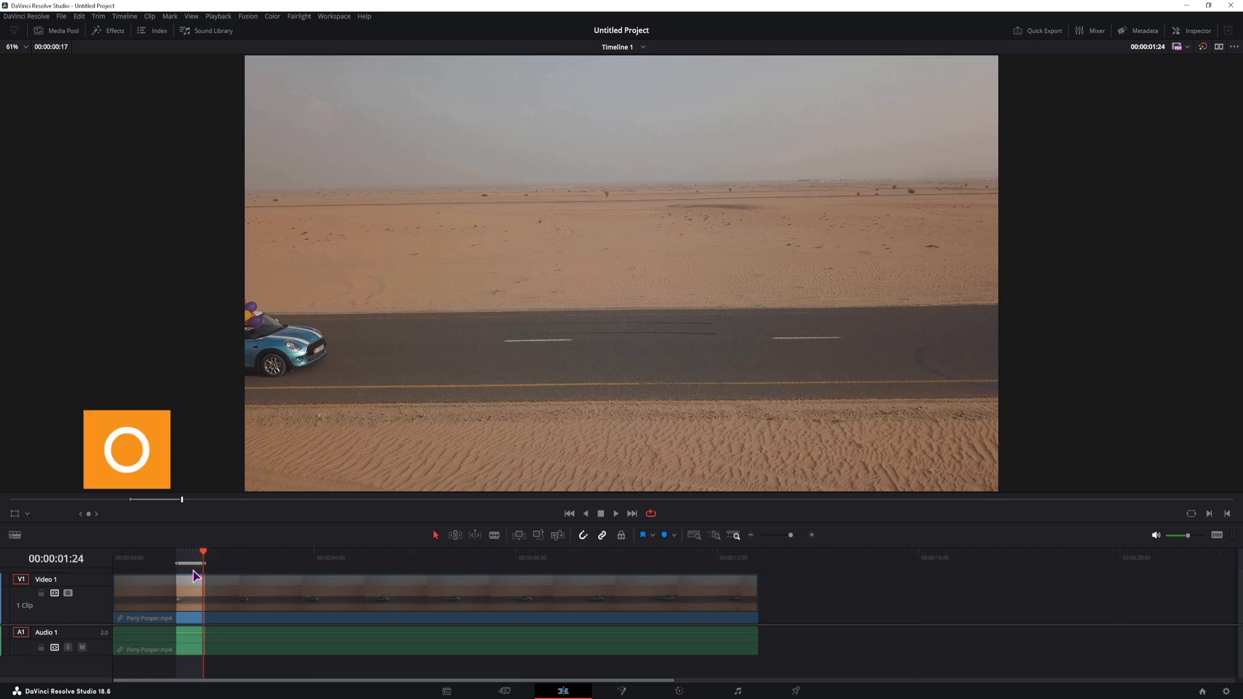
pyautogui.click(795, 691)
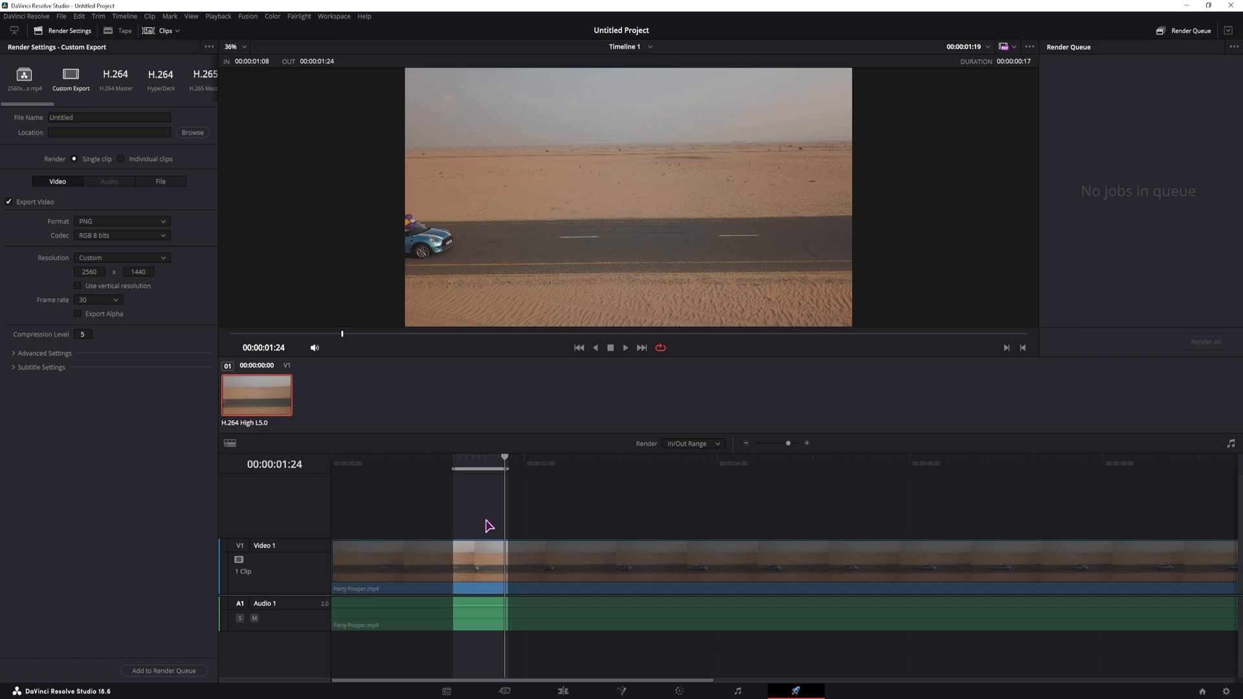
# Clear the in and out points from the road clip on the Edit timeline.
pyautogui.click(562, 691)
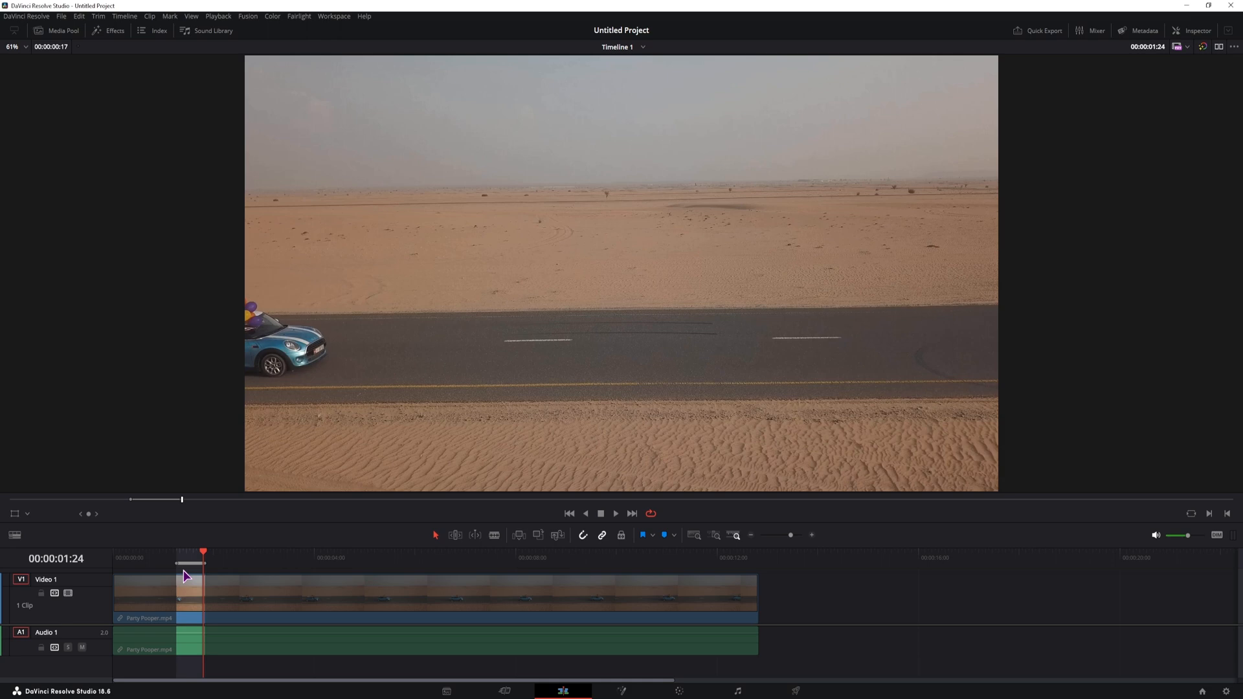
pyautogui.press('alt+i')
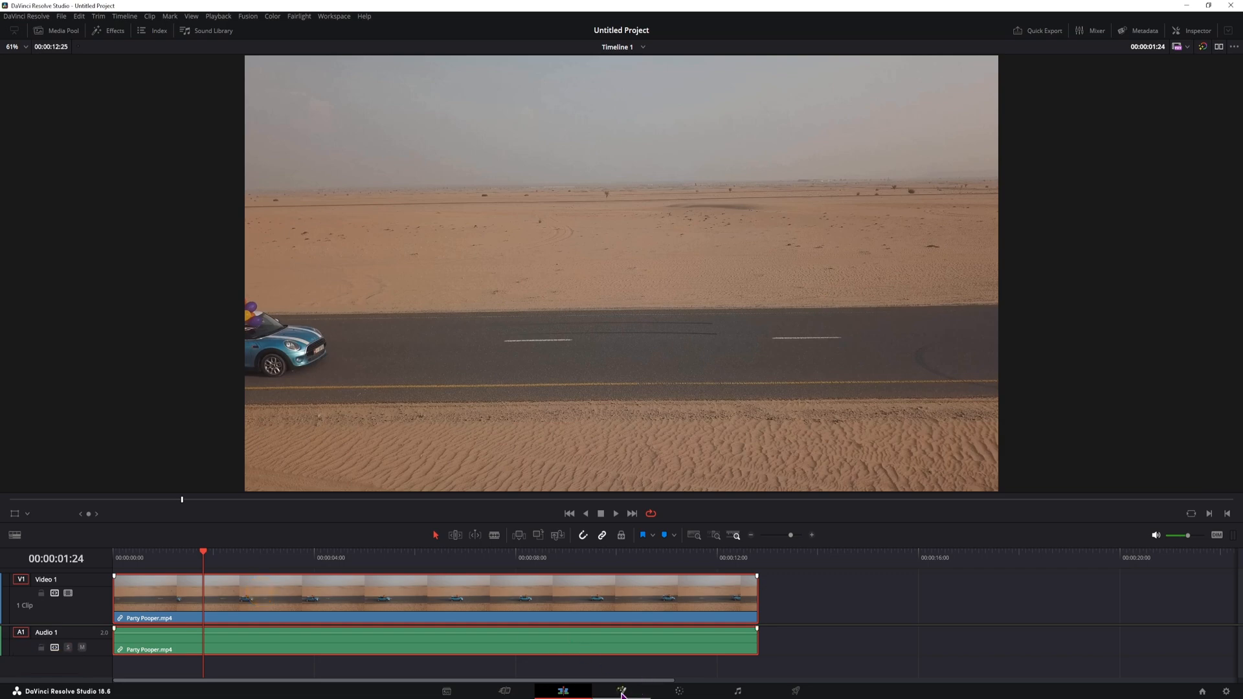
# On the Fusion page, insert a Saver node between MediaIn1 and MediaOut1 and select it.
pyautogui.click(621, 690)
pyautogui.write('save')
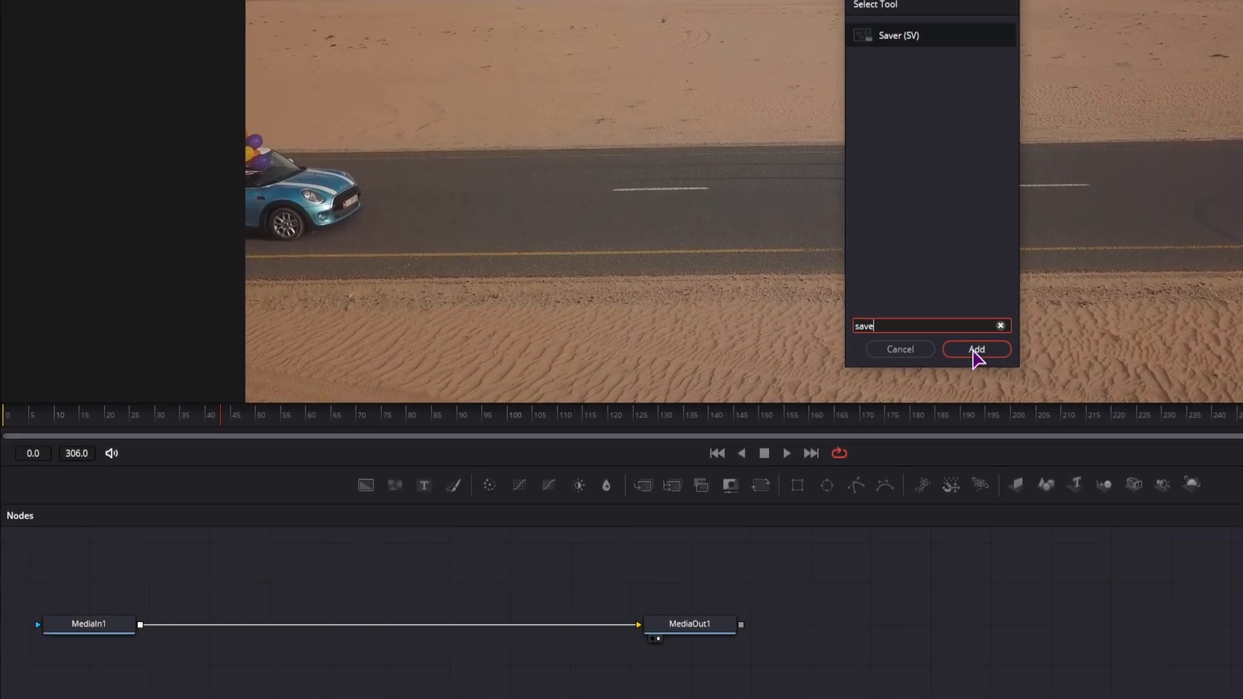
pyautogui.click(975, 350)
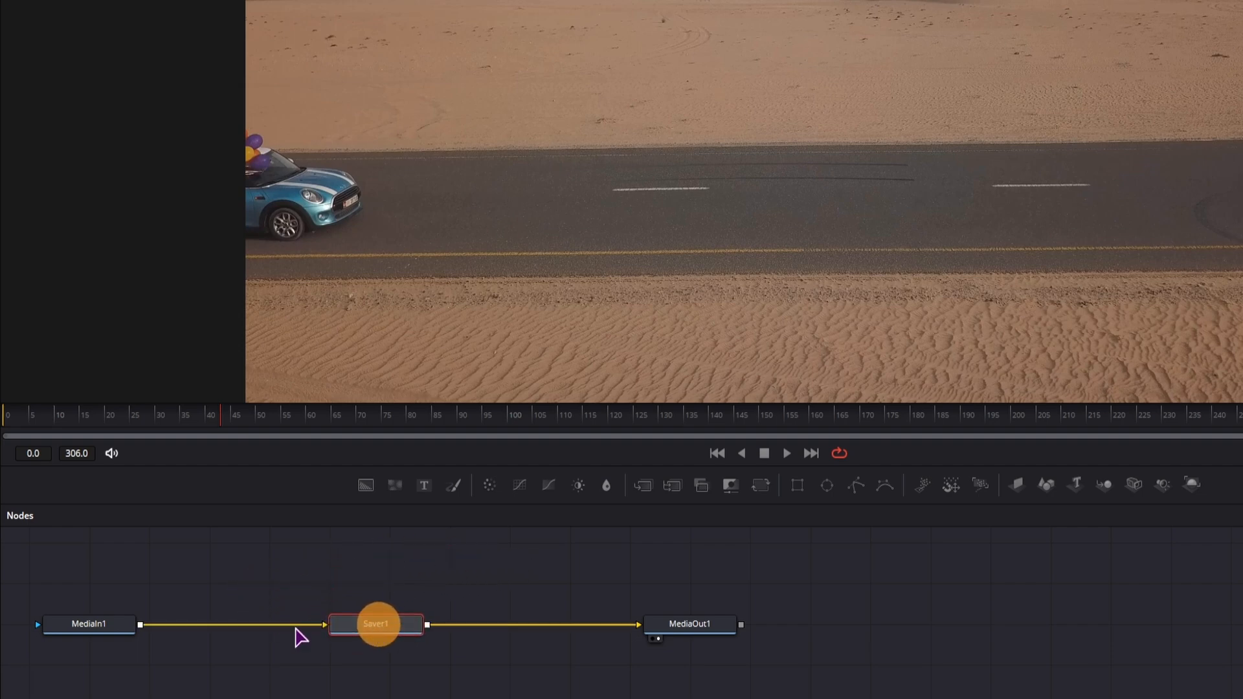
pyautogui.click(688, 623)
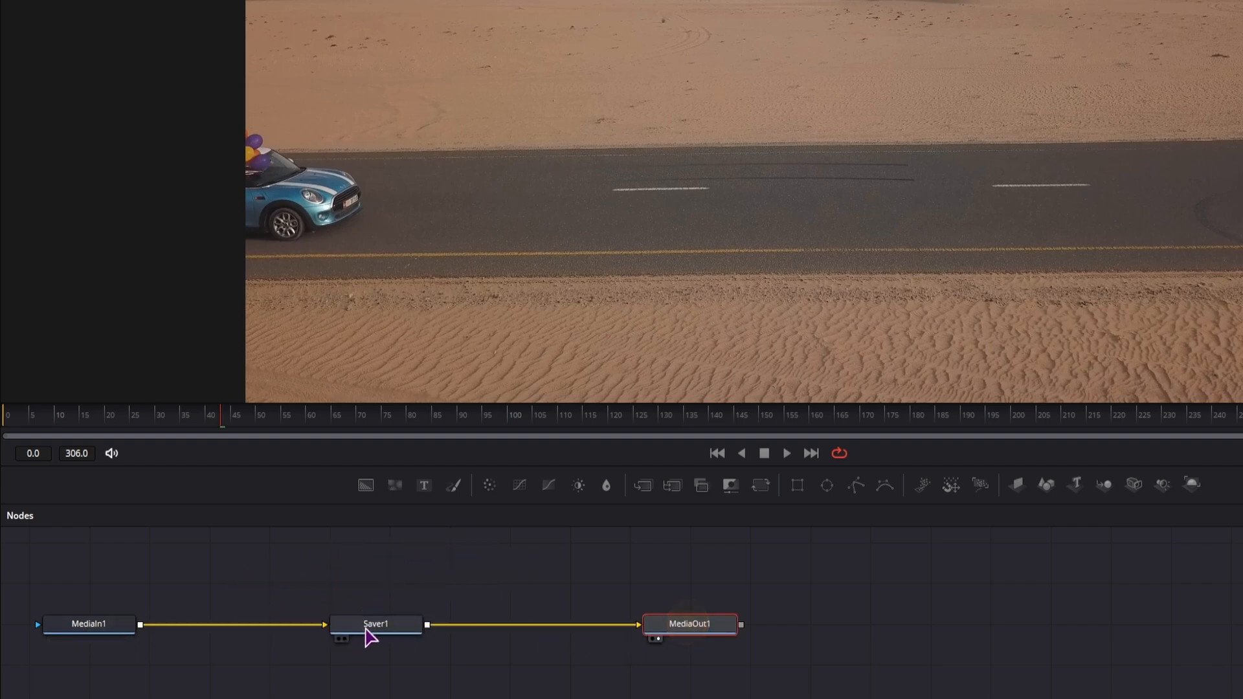
pyautogui.click(375, 623)
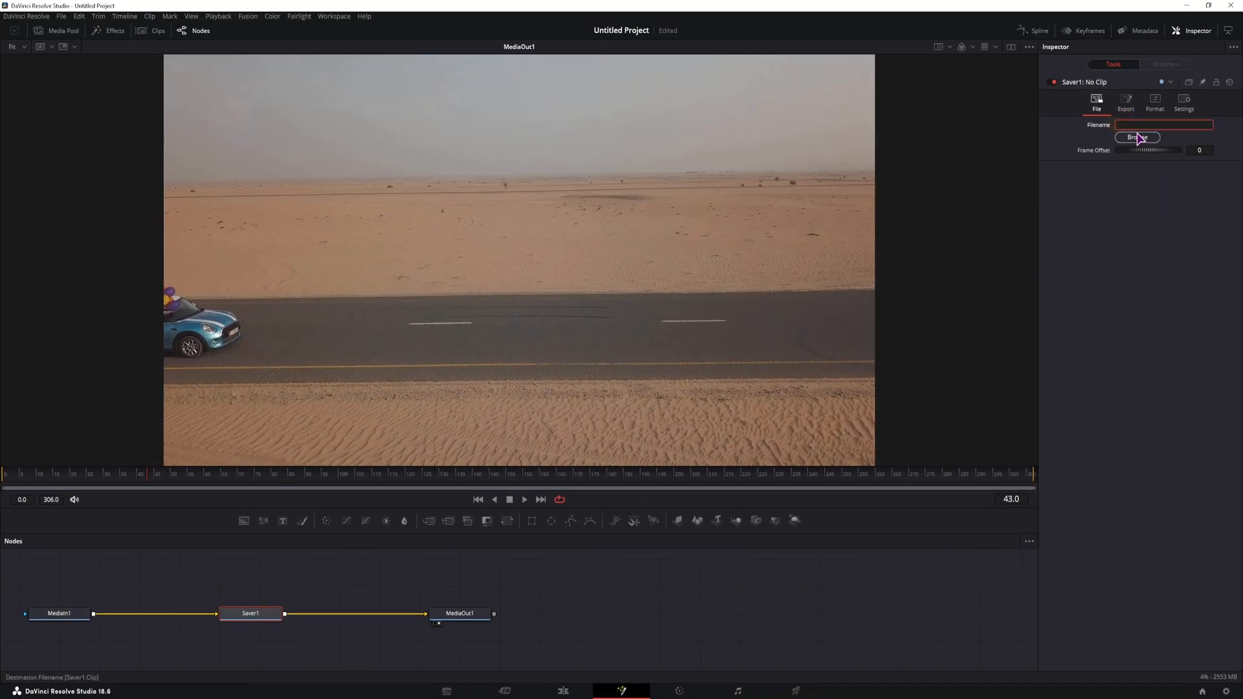
# Point Saver1 to a .png file in the export image frames folder and view Export options.
pyautogui.click(1137, 137)
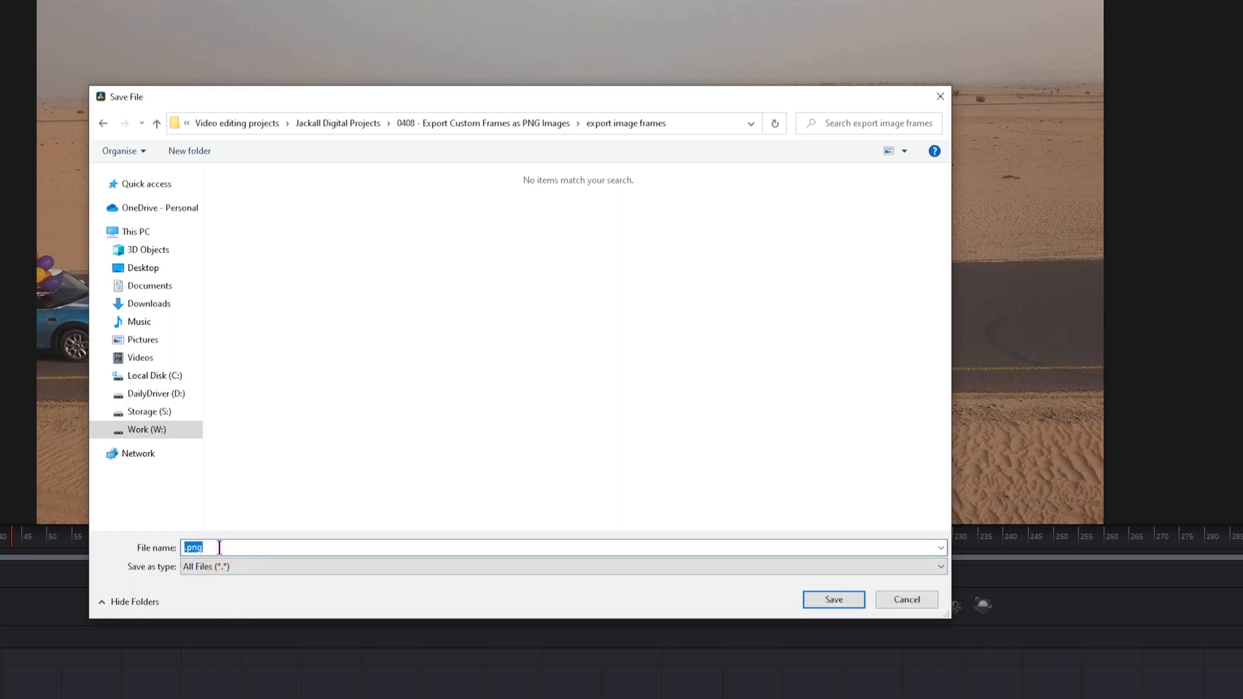
pyautogui.moveTo(754, 608)
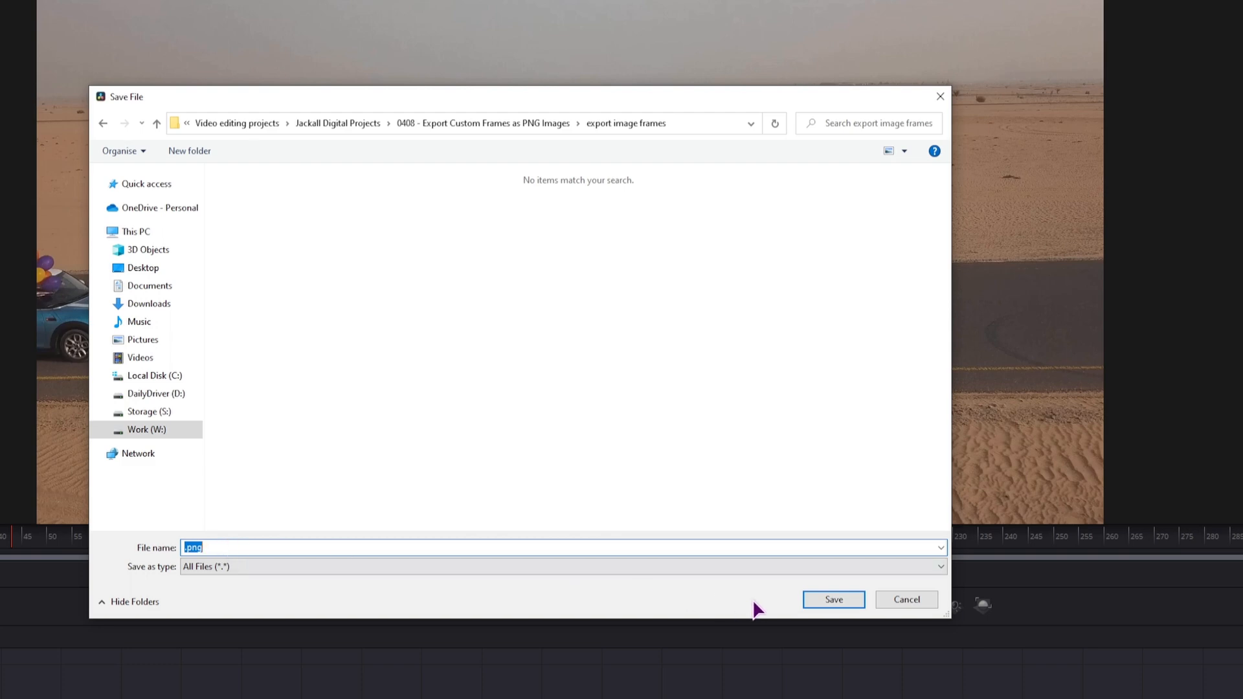
pyautogui.click(833, 600)
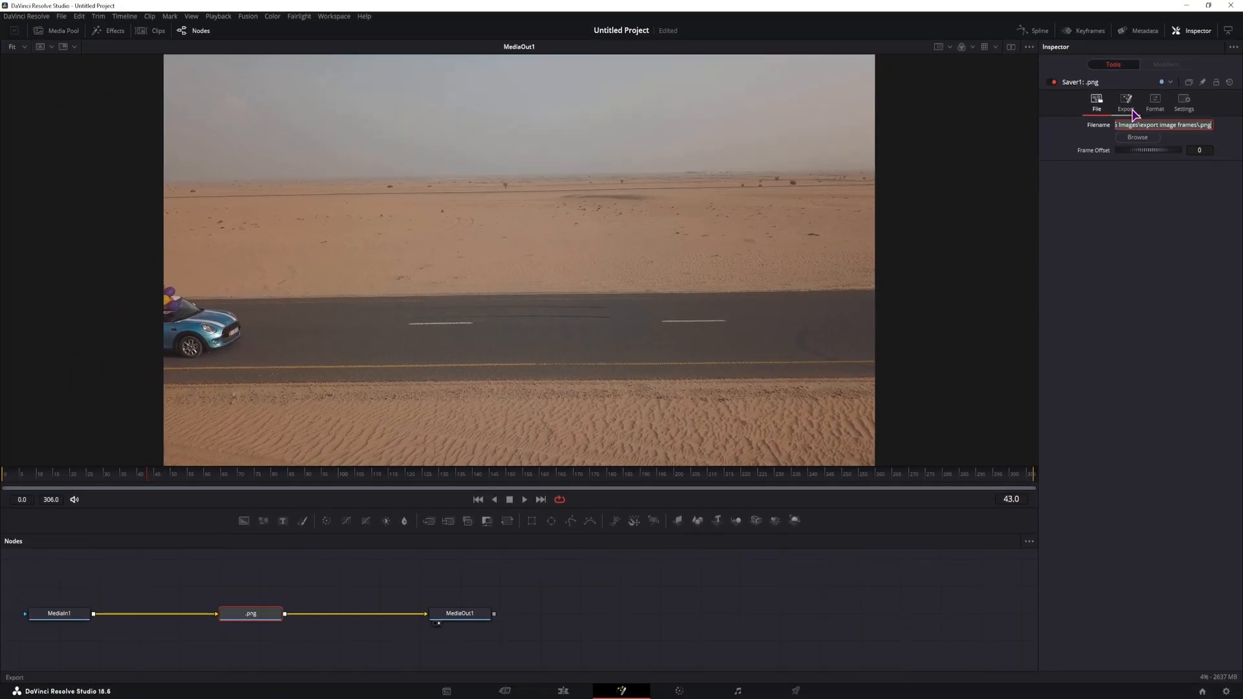
pyautogui.click(1124, 105)
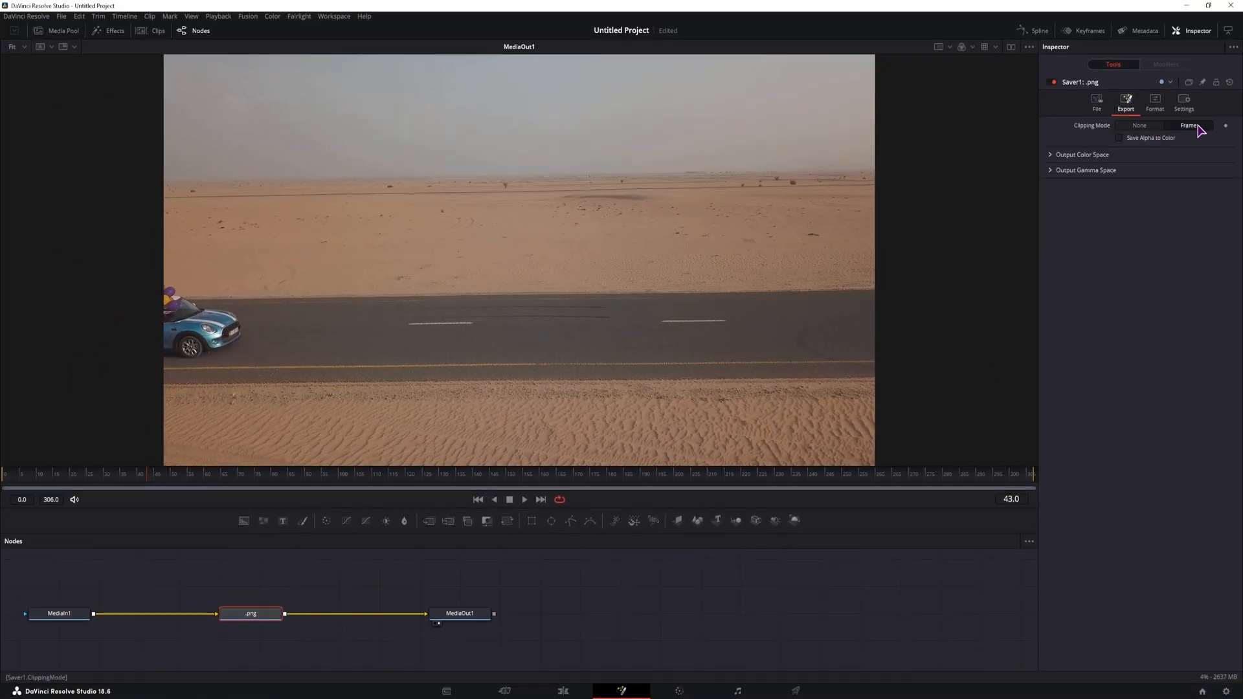
pyautogui.click(1154, 103)
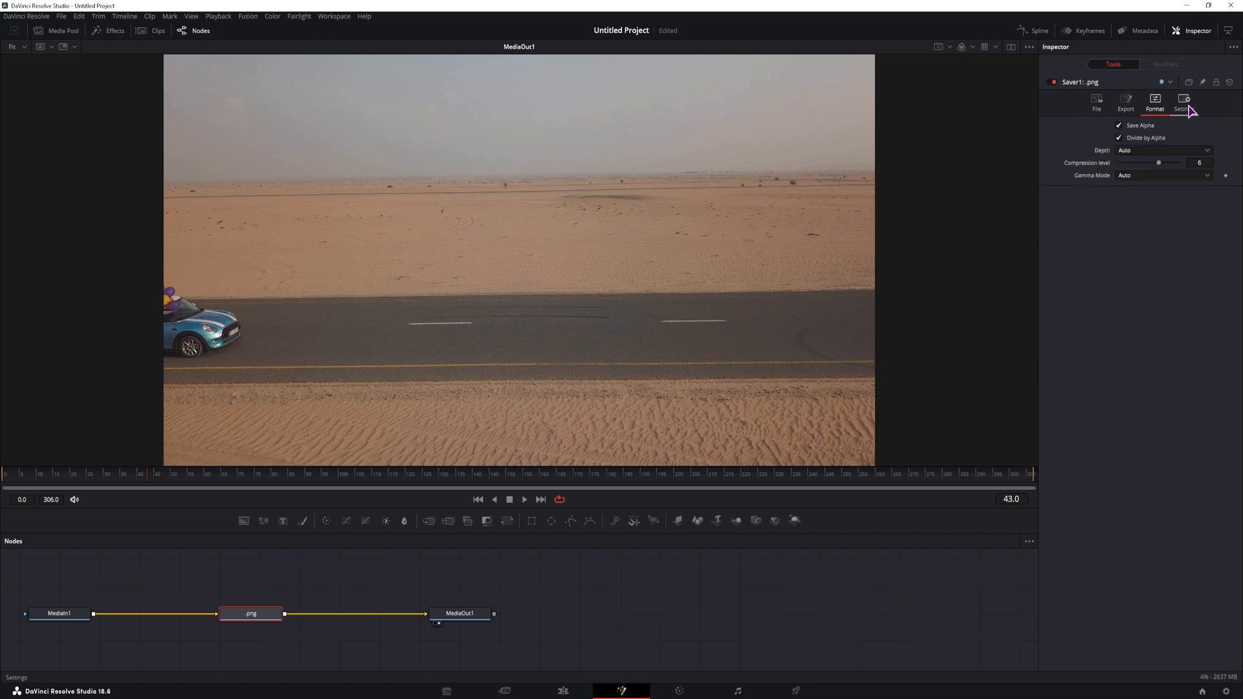
# Show Saver1's Settings tab with the empty Frame Render Script field.
pyautogui.click(1183, 102)
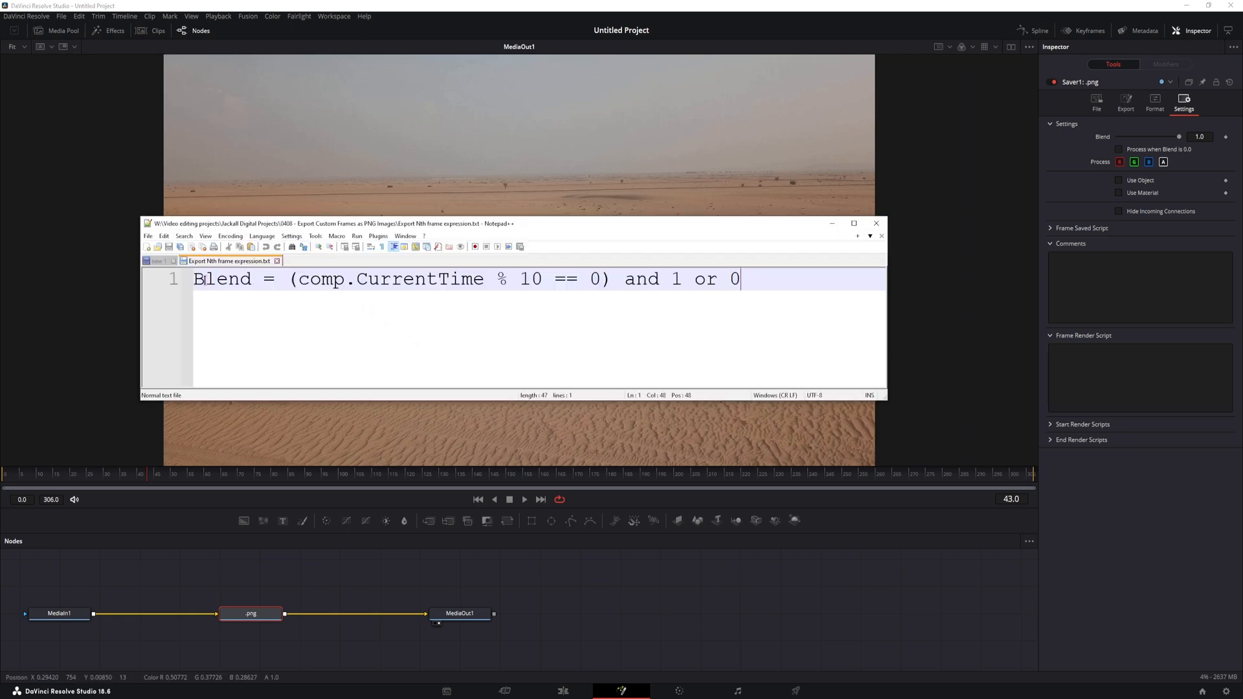
# Change the Blend expression's frame interval from 10 to 30 in Notepad++.
pyautogui.doubleClick(222, 278)
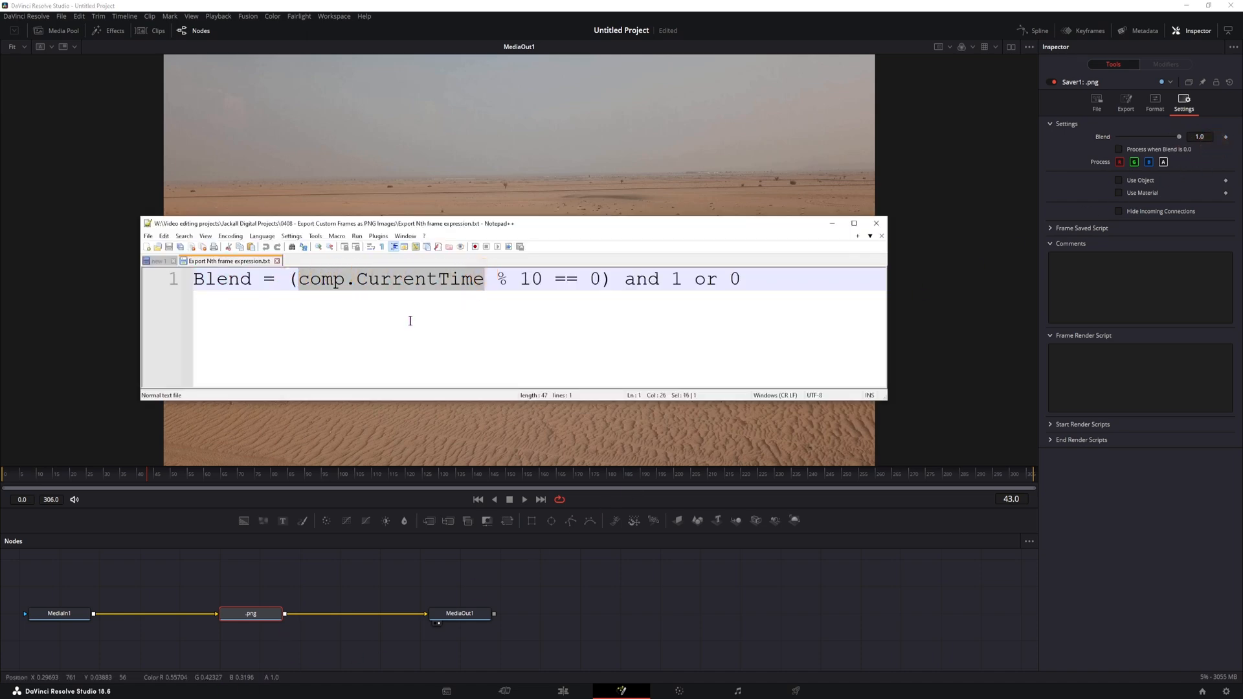
pyautogui.moveTo(151, 480)
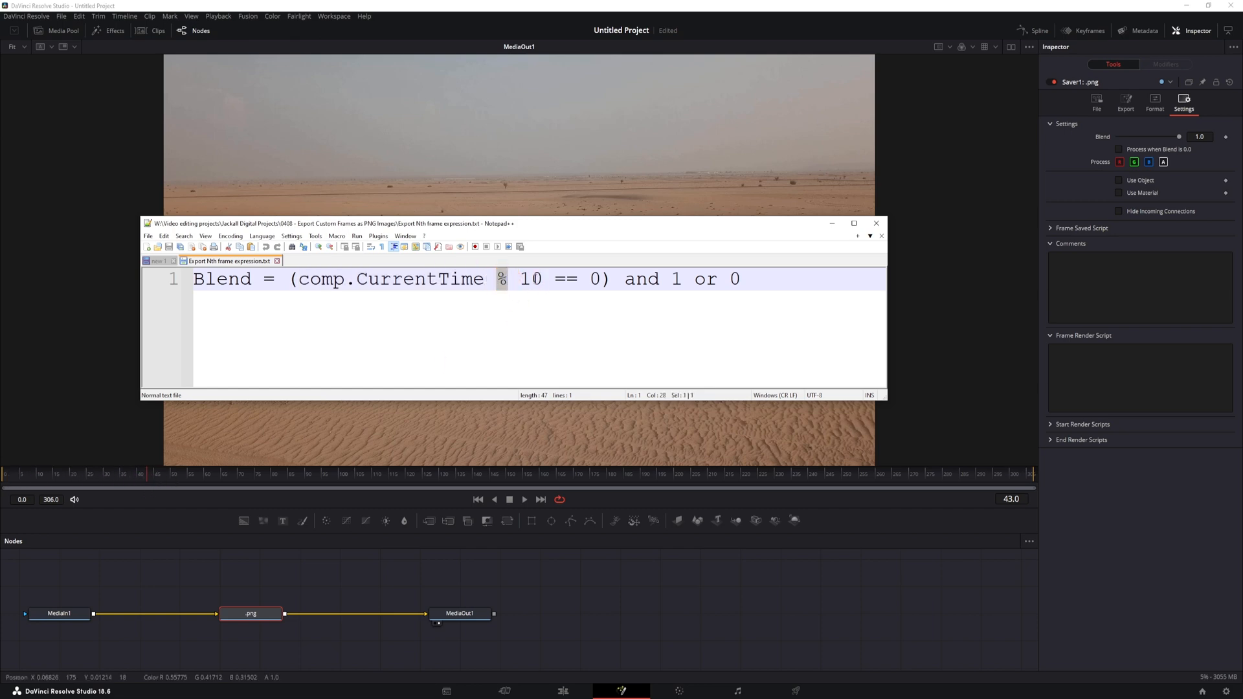
pyautogui.click(509, 278)
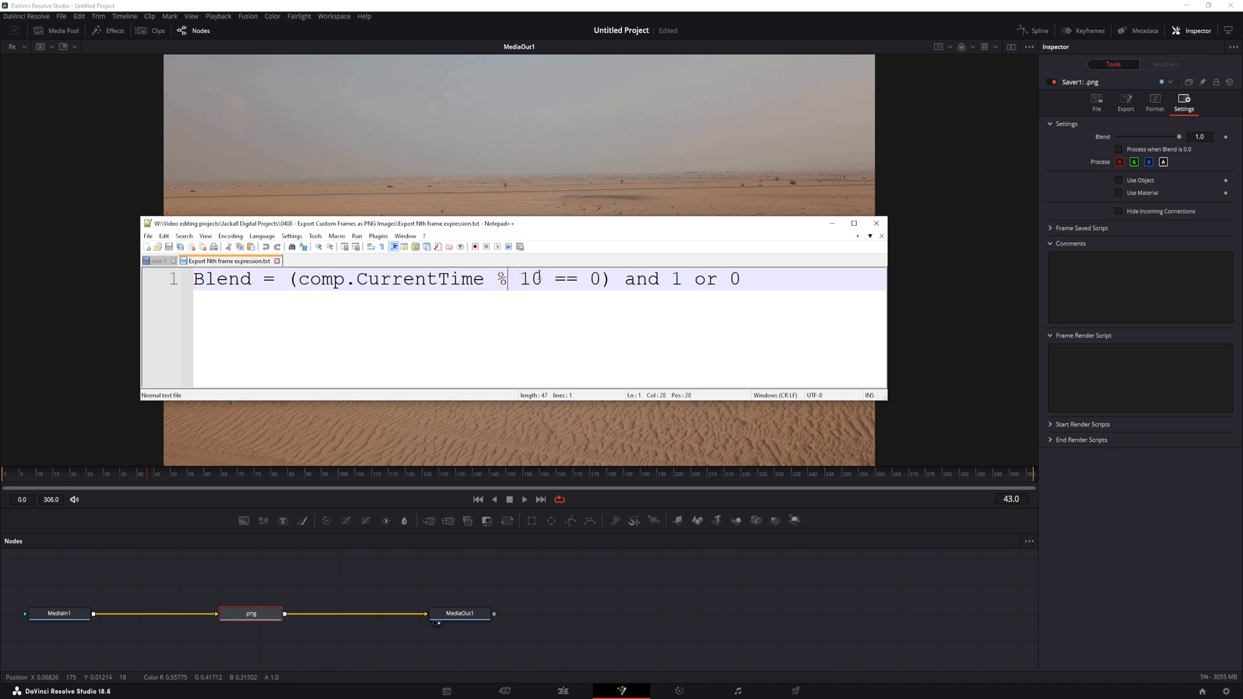
pyautogui.doubleClick(529, 278)
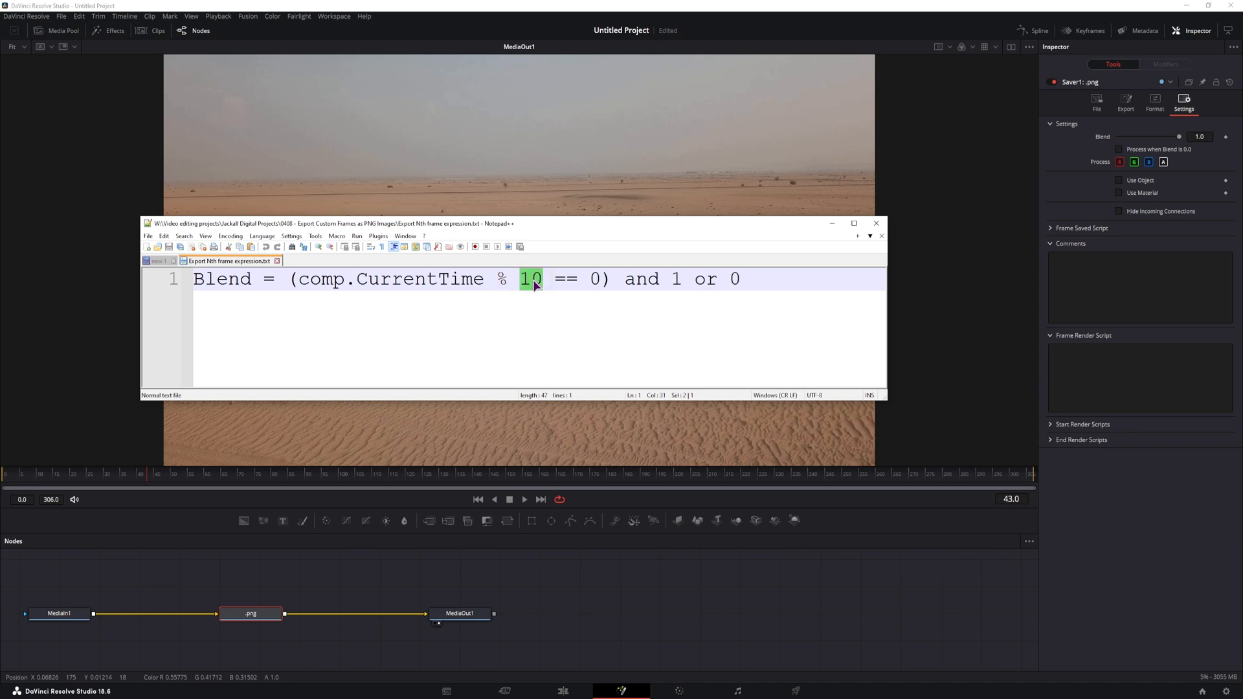
pyautogui.click(605, 279)
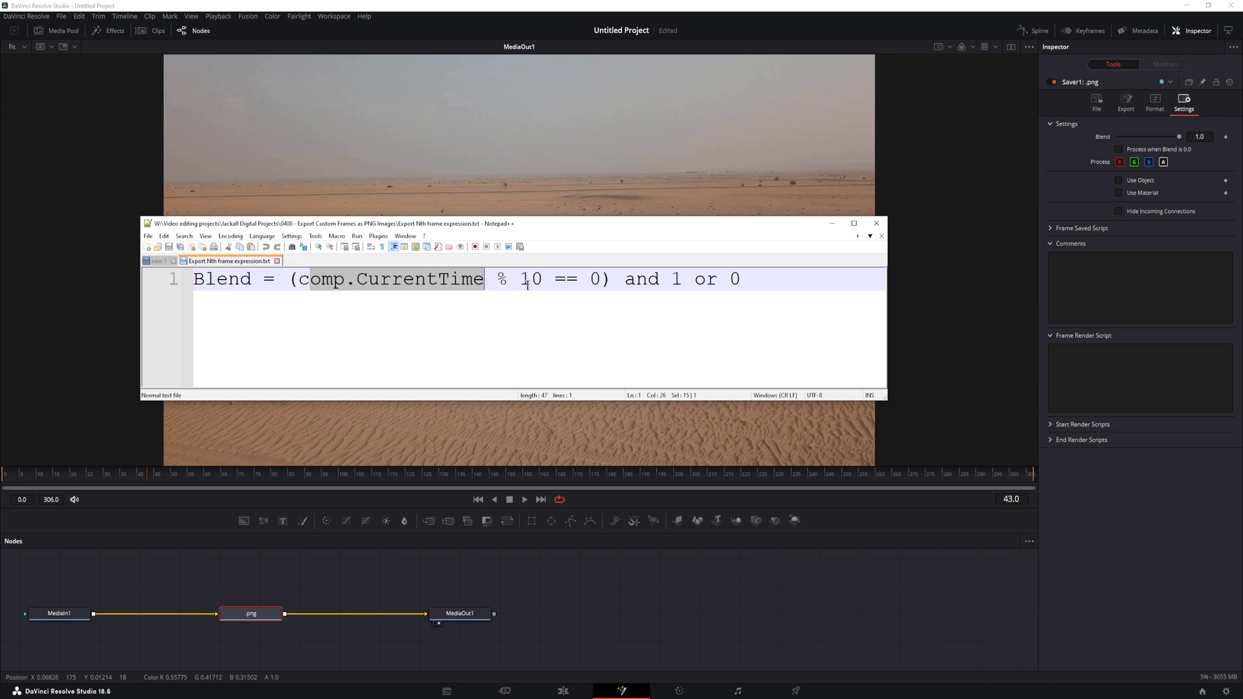
pyautogui.click(600, 278)
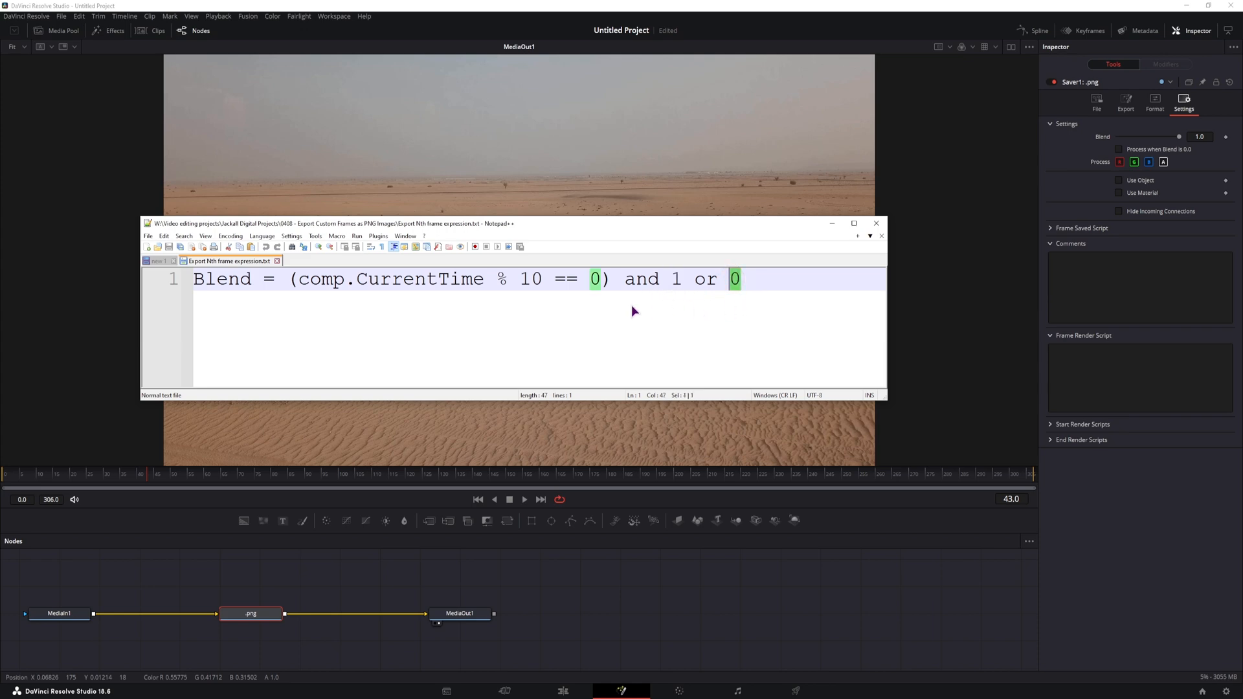
pyautogui.doubleClick(529, 279)
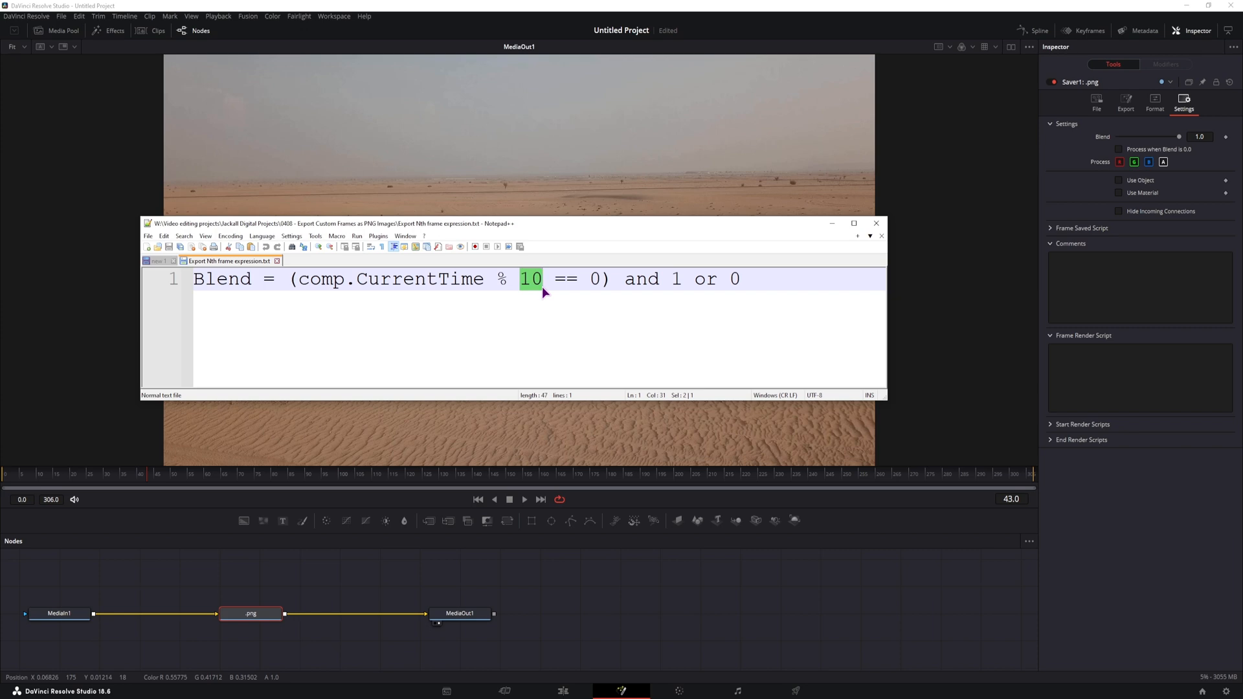
pyautogui.moveTo(129, 481)
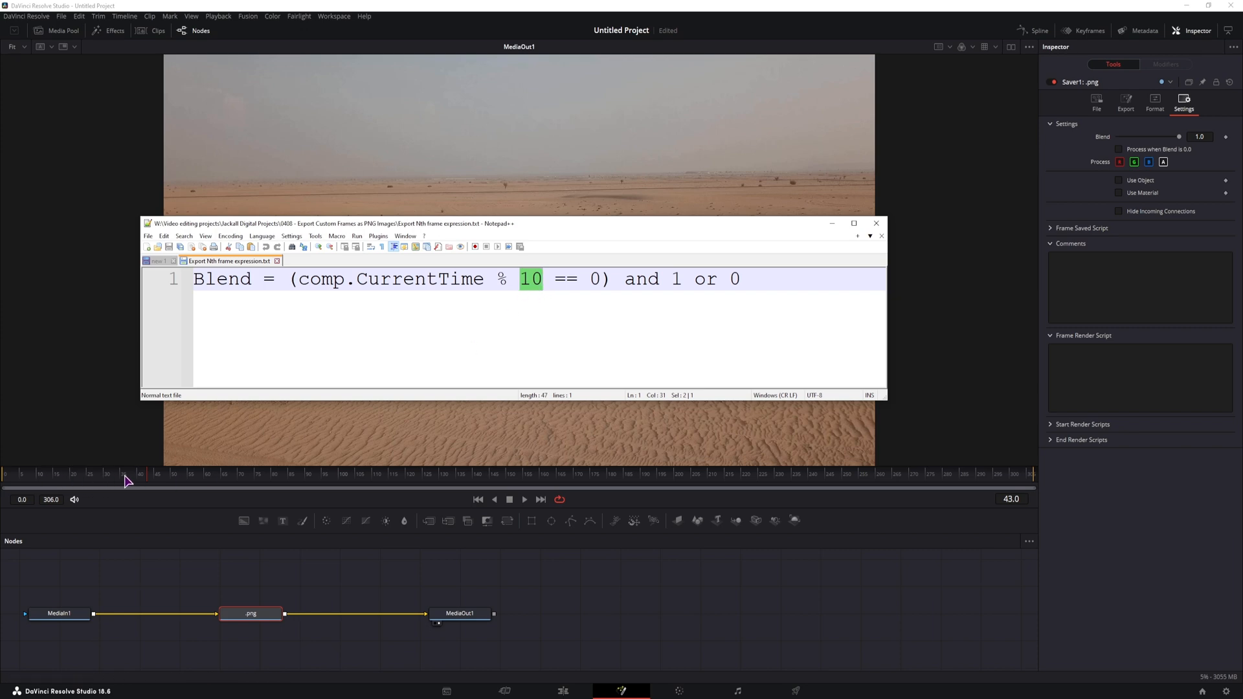
pyautogui.moveTo(640, 449)
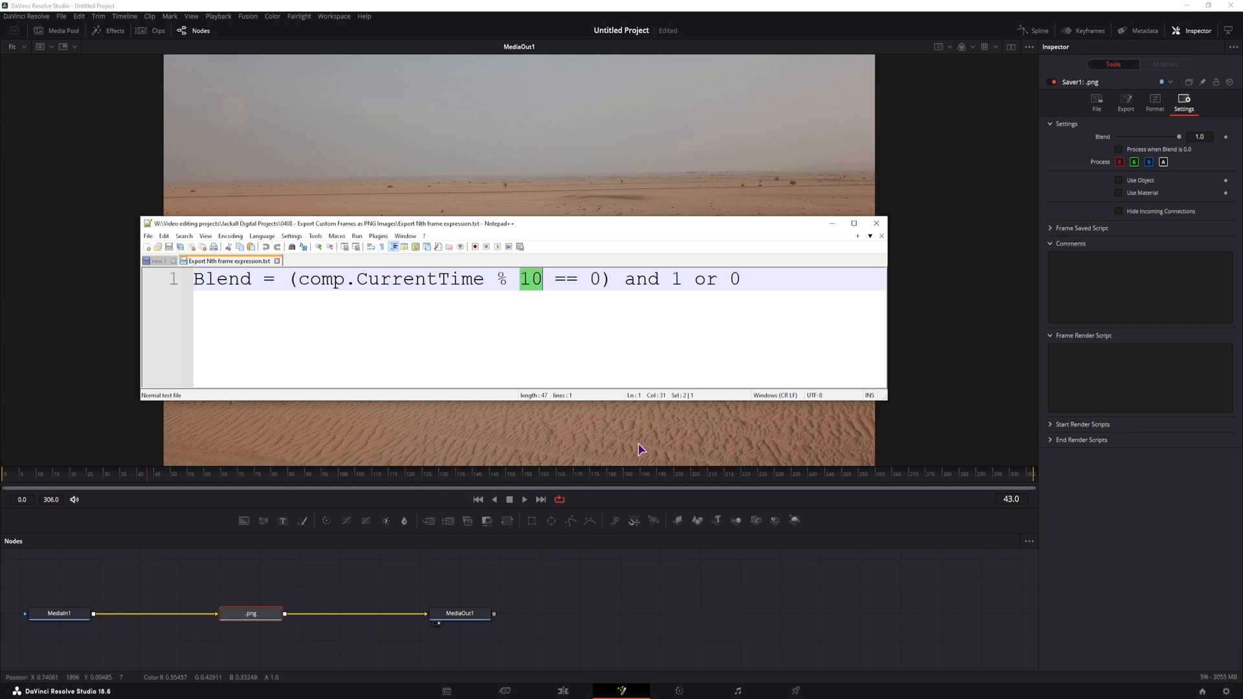
pyautogui.write('30')
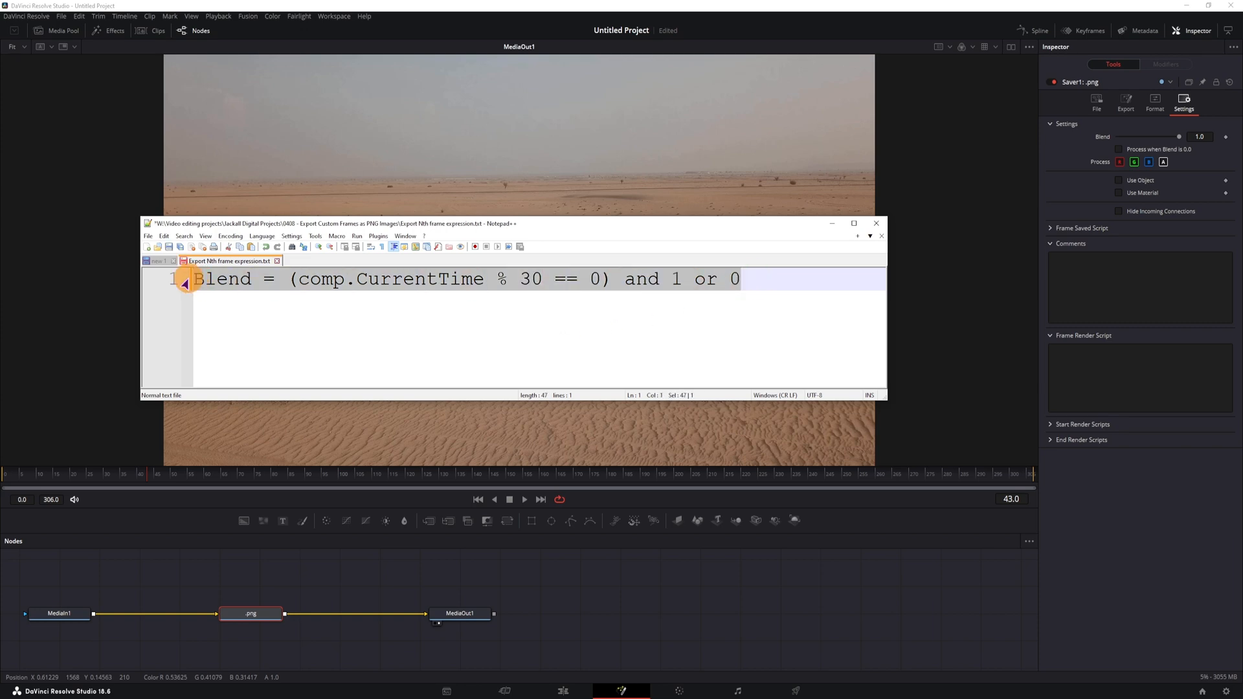
# Put the every-30th-frame Blend expression in Frame Render Script and render all Savers.
pyautogui.press('ctrl+c')
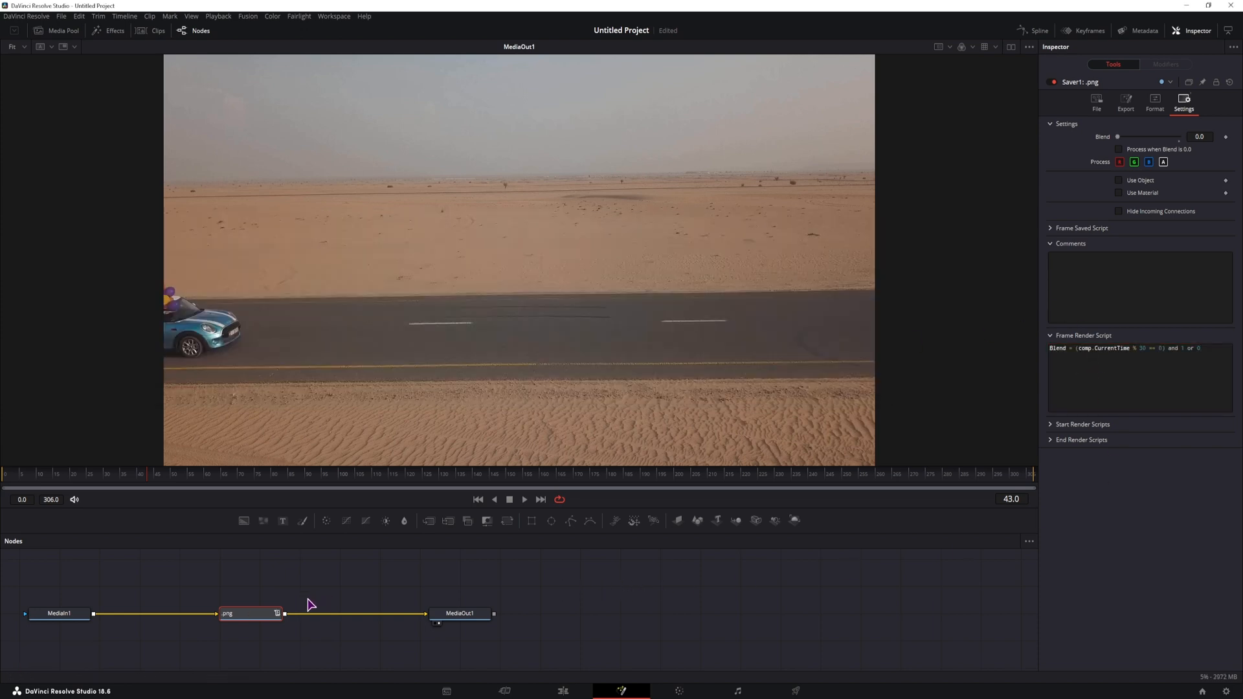
pyautogui.click(247, 16)
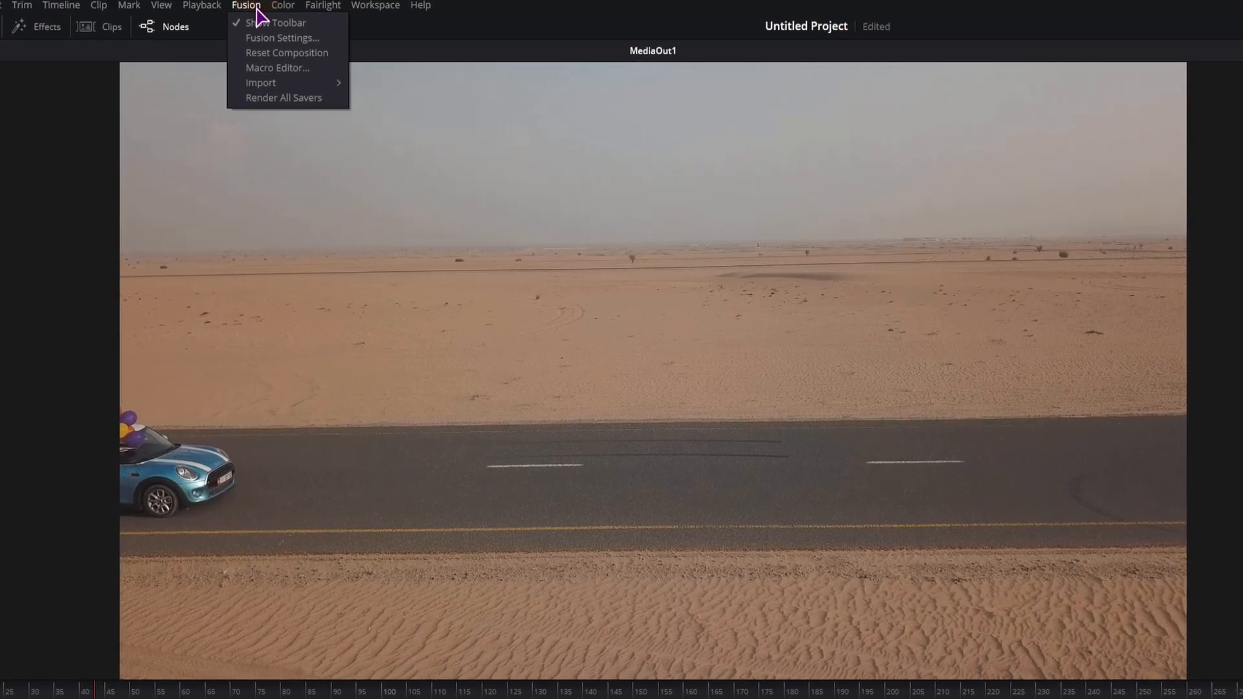
pyautogui.moveTo(290, 98)
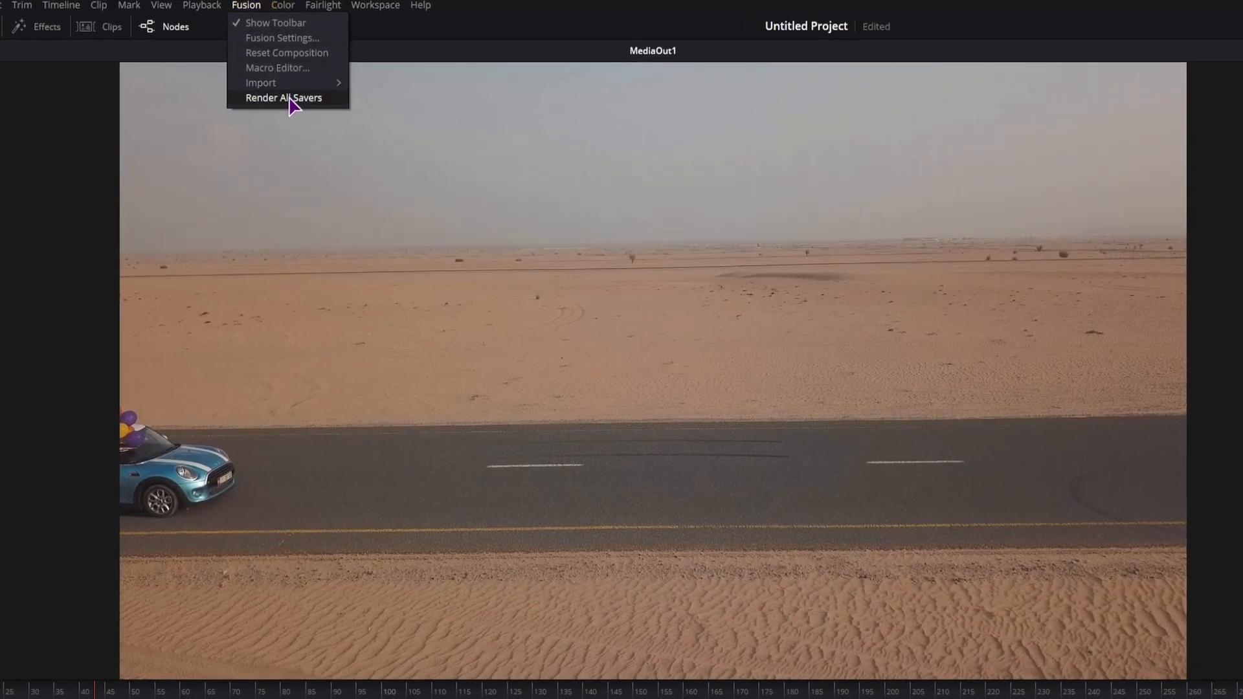
pyautogui.click(282, 98)
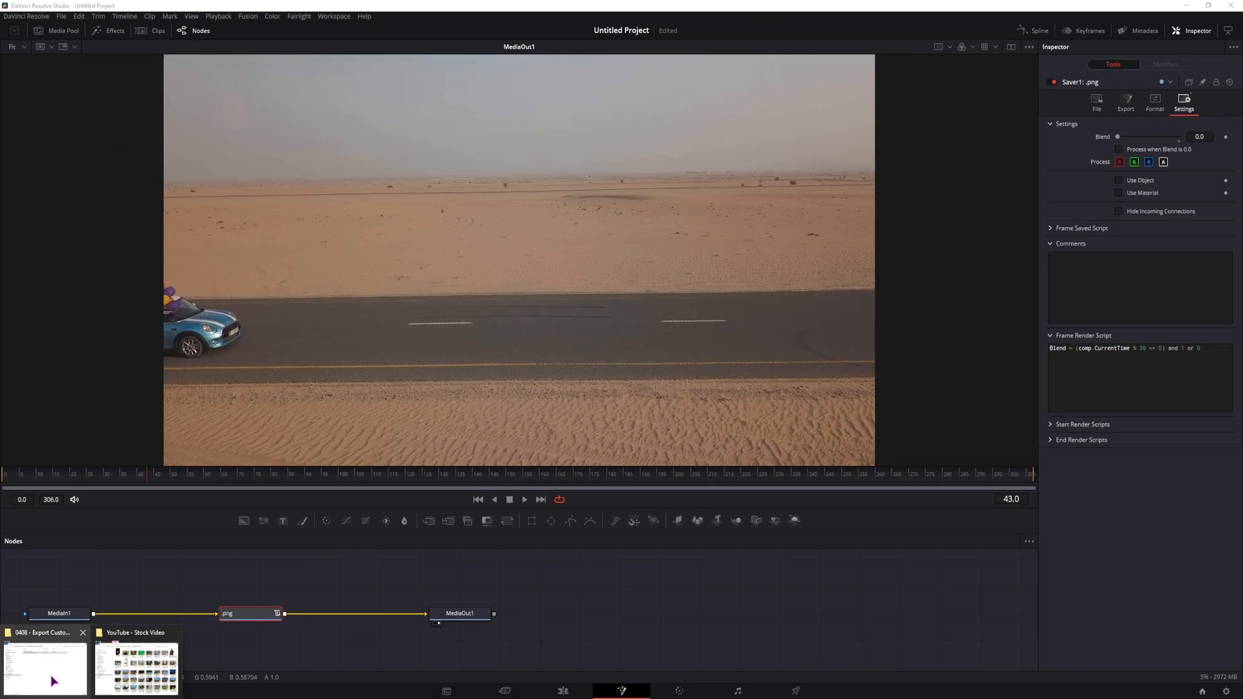
# Select all 11 rendered PNG frames (0001–0301) in the export folder for the timeline.
pyautogui.click(43, 666)
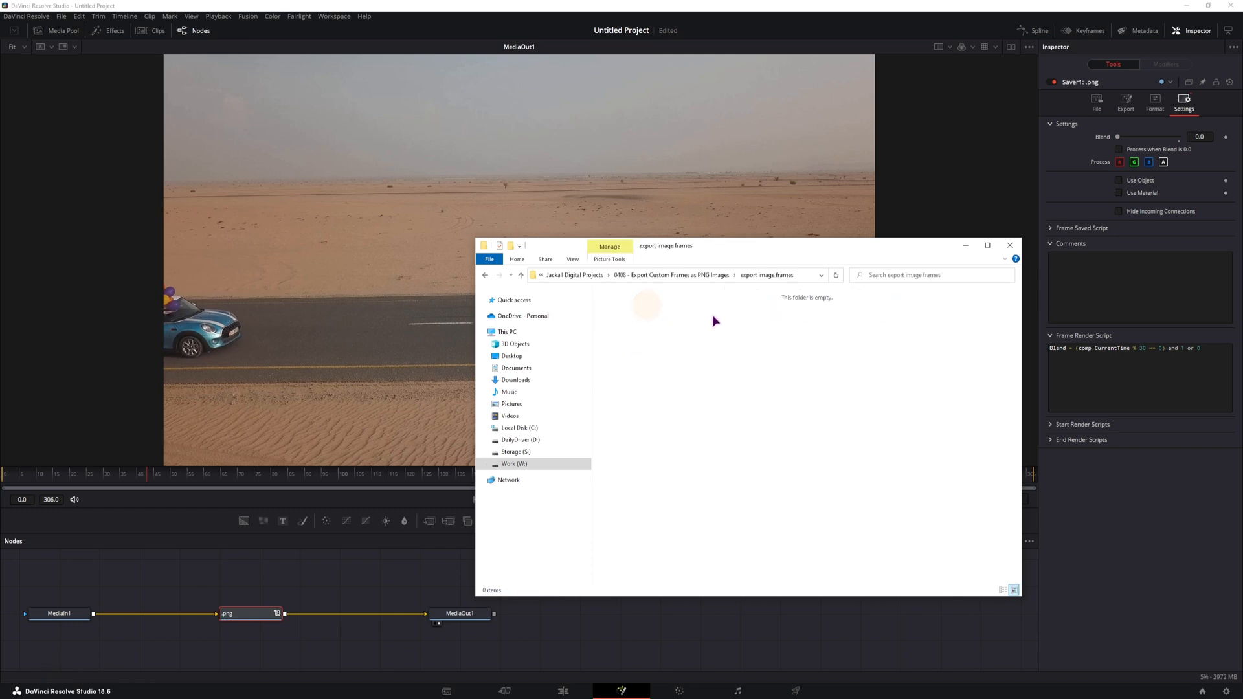
pyautogui.moveTo(646, 252)
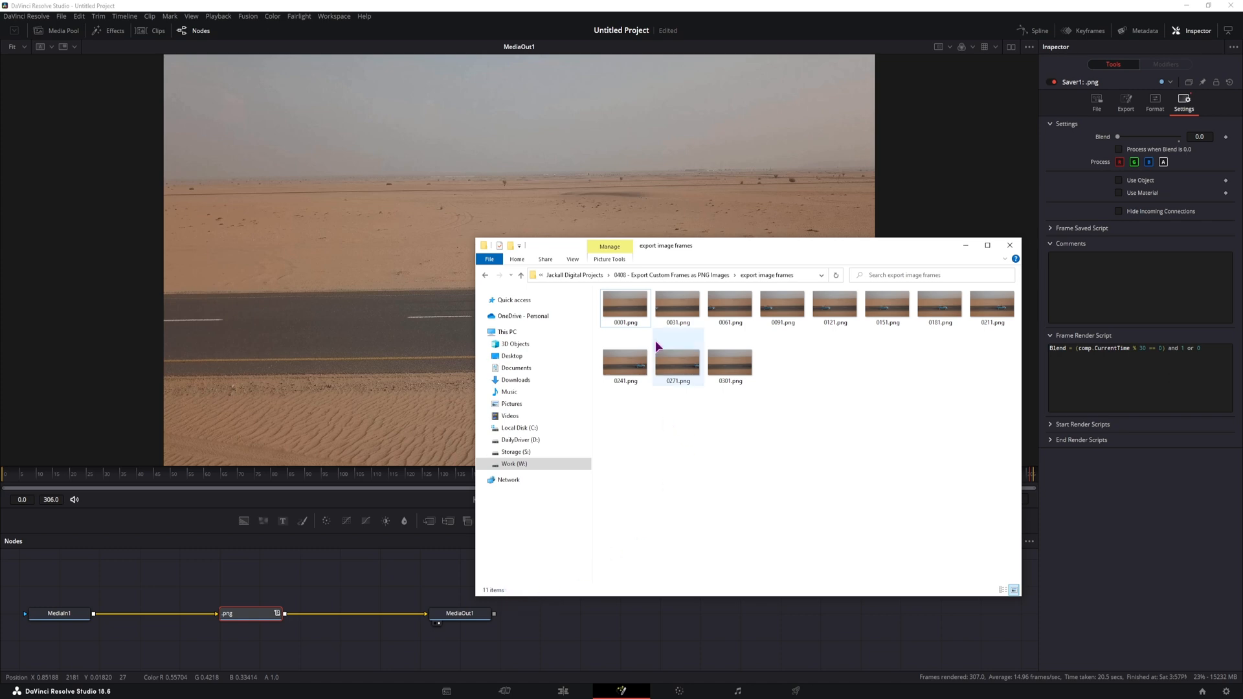
pyautogui.press('ctrl+a')
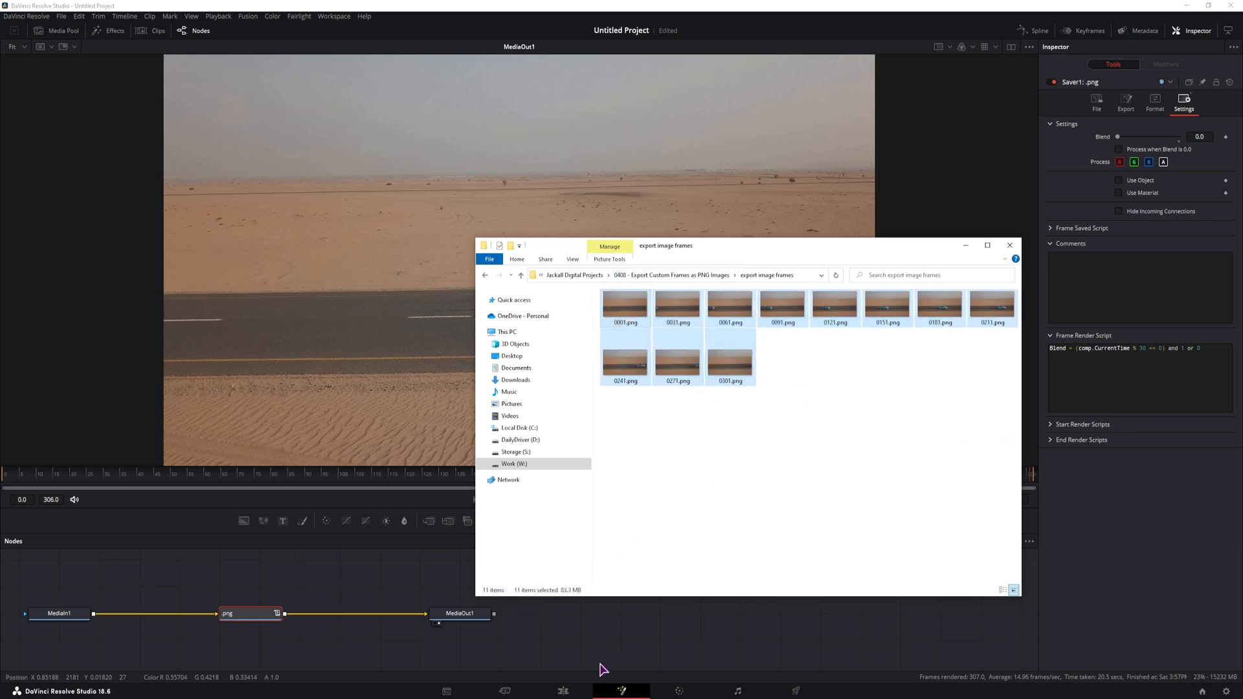
pyautogui.click(562, 691)
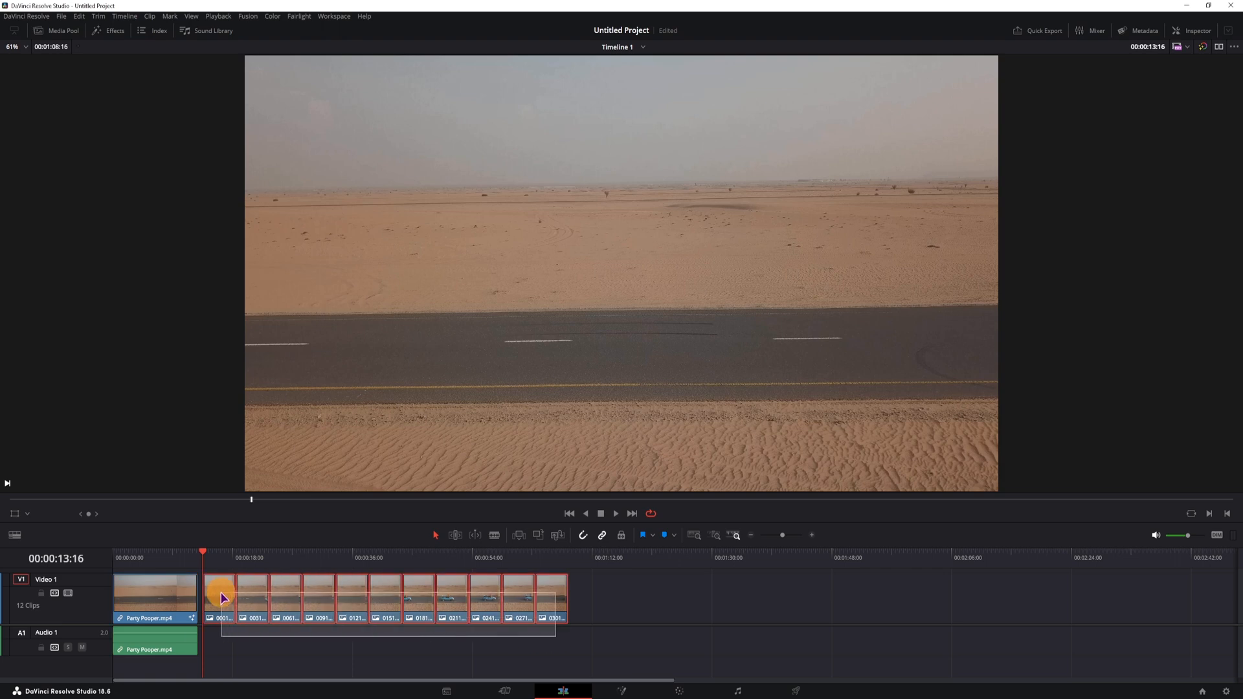
# Shorten the 11 PNG clips using Change Clip Duration measured in frames.
pyautogui.click(321, 598)
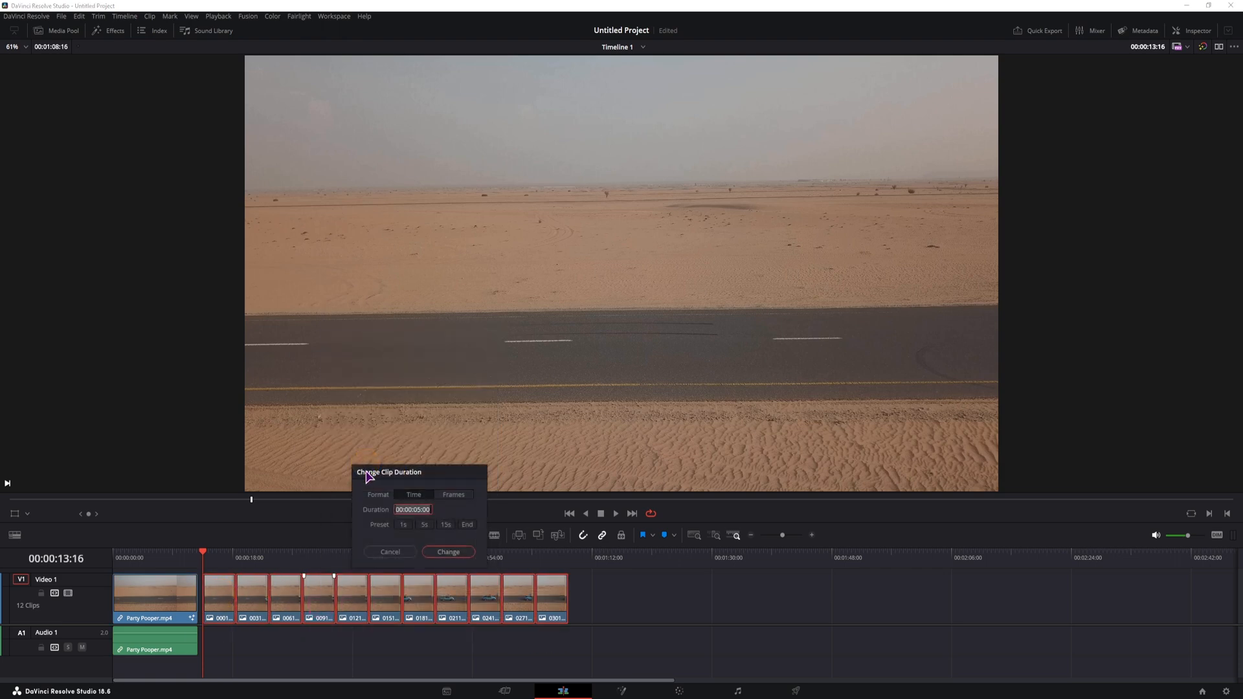
pyautogui.click(452, 494)
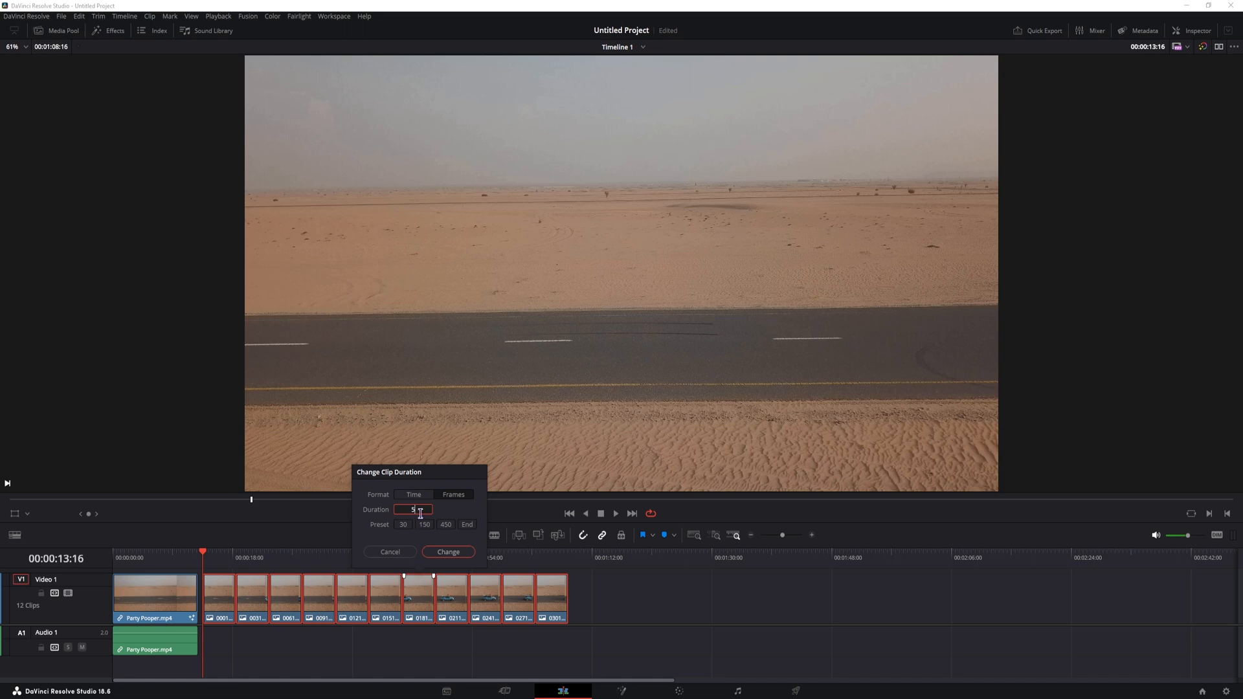
pyautogui.click(447, 551)
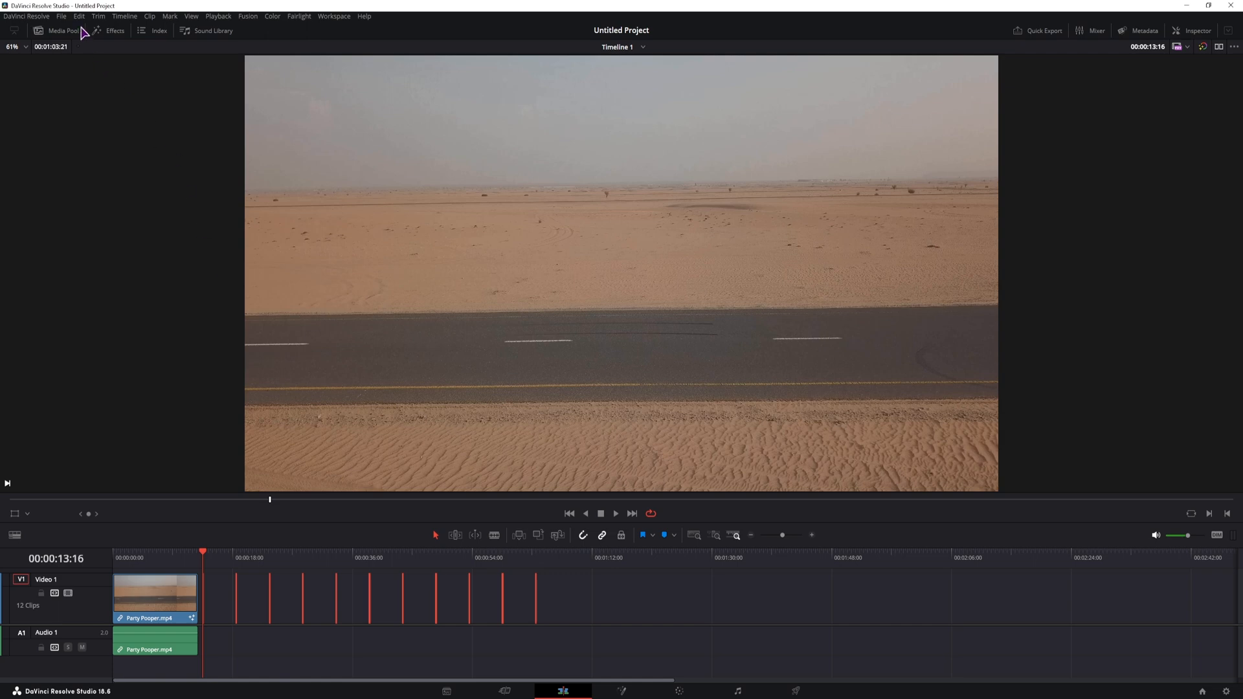
# Delete the gaps between the stills and play back the stop-motion sequence.
pyautogui.click(78, 16)
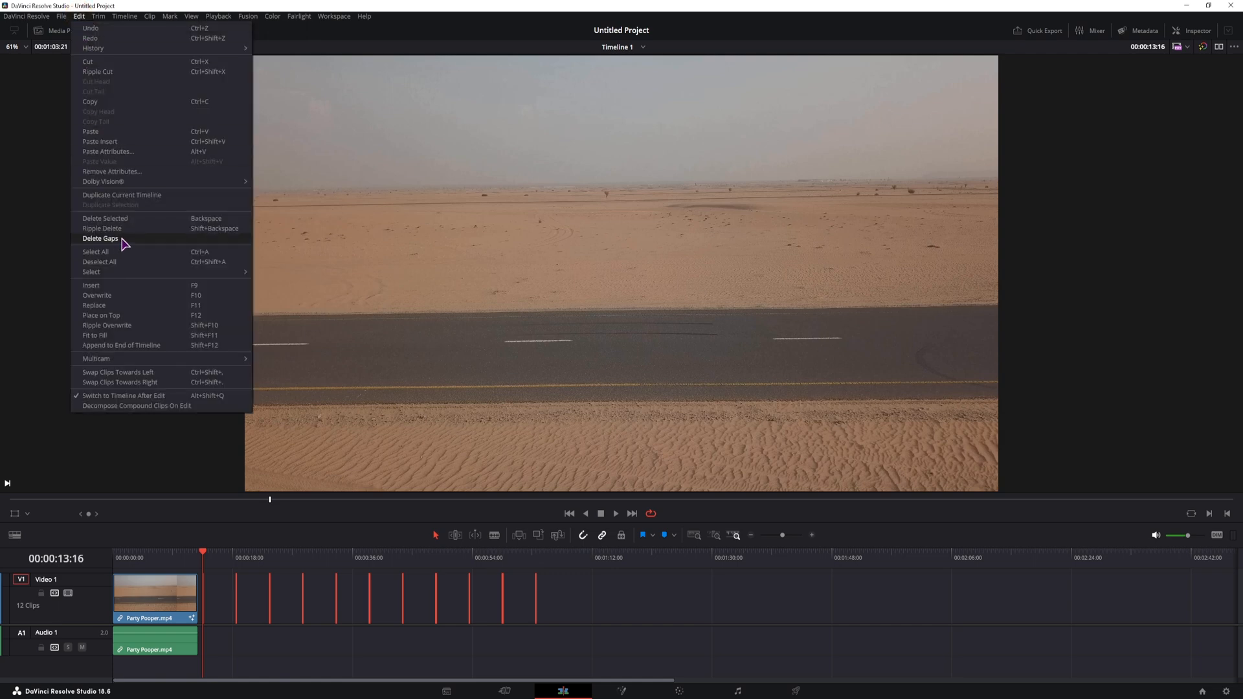
pyautogui.click(99, 239)
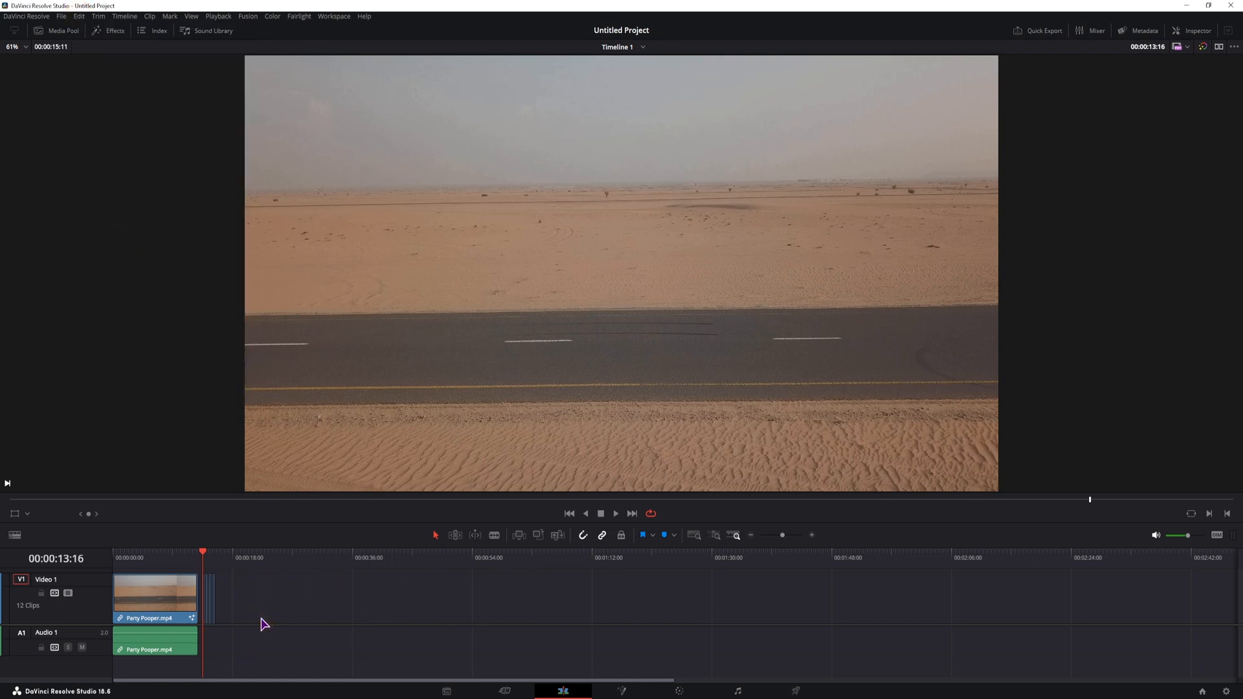
pyautogui.click(615, 513)
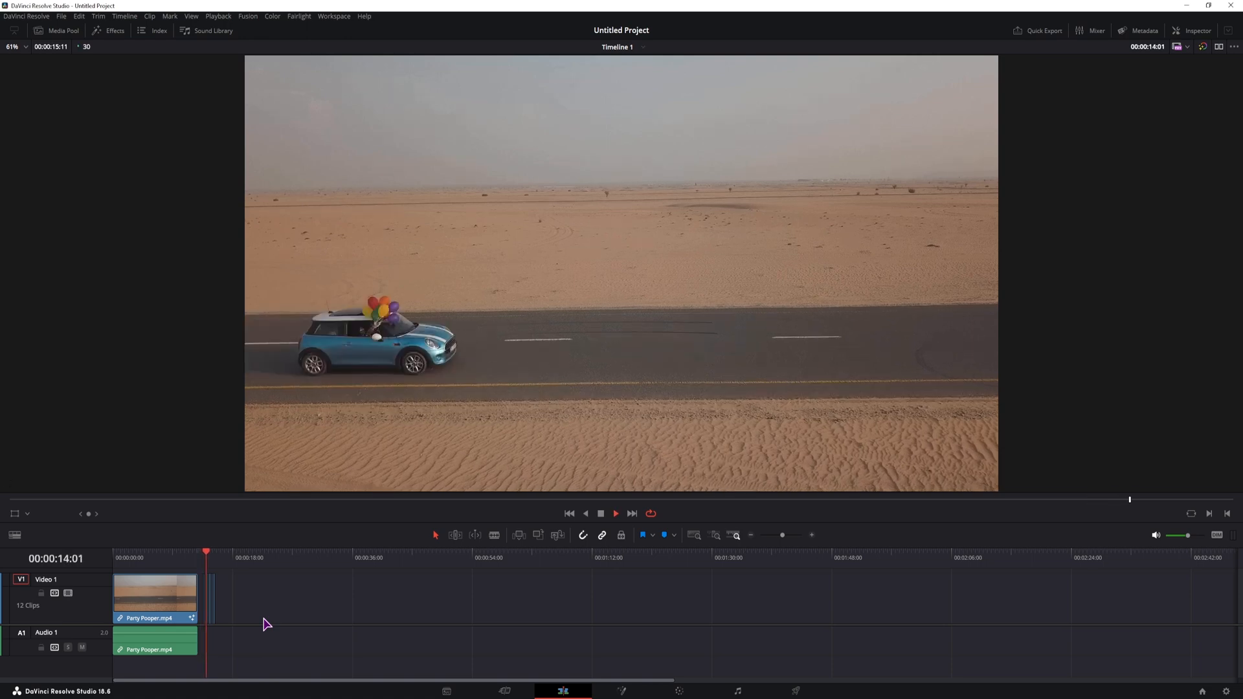